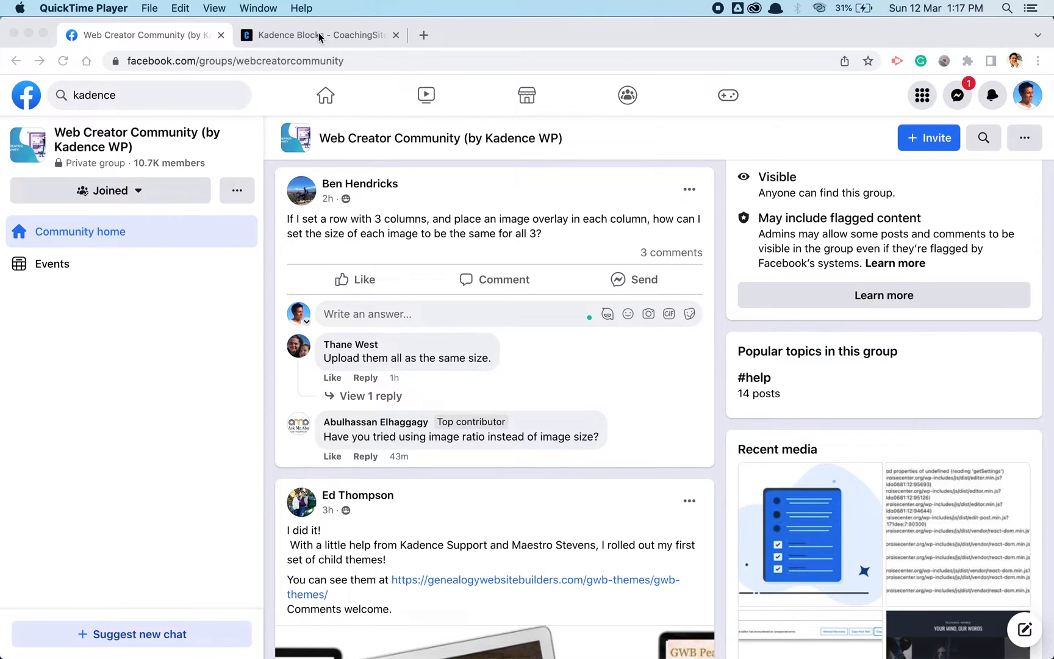
pyautogui.moveTo(323, 38)
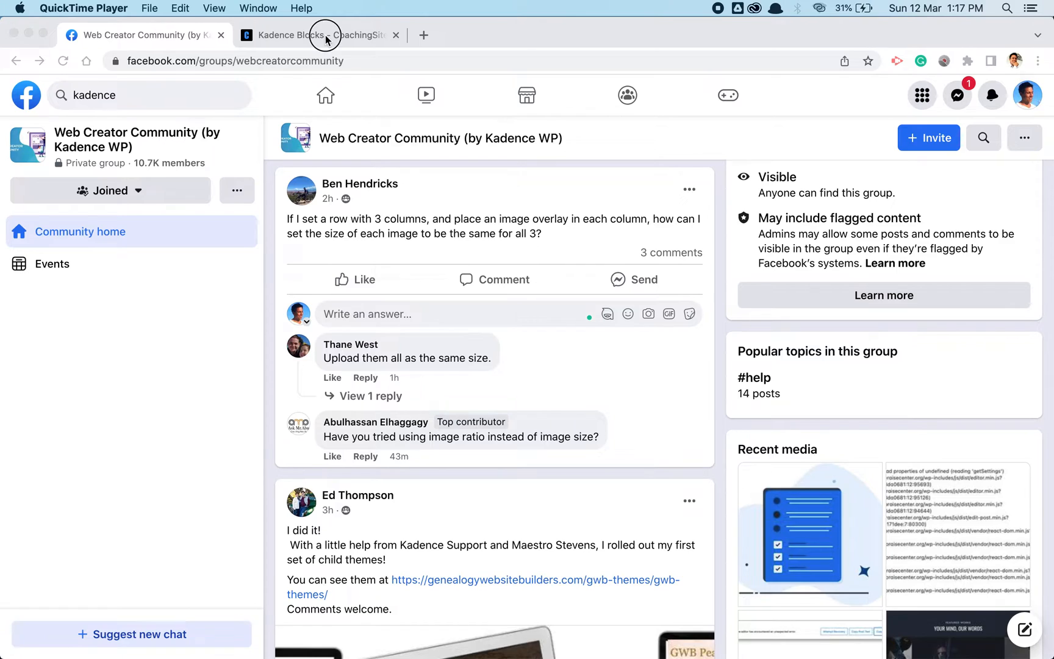
# - Switch to the Kadence Blocks page tab and launch Edit Page from the admin bar
pyautogui.click(327, 35)
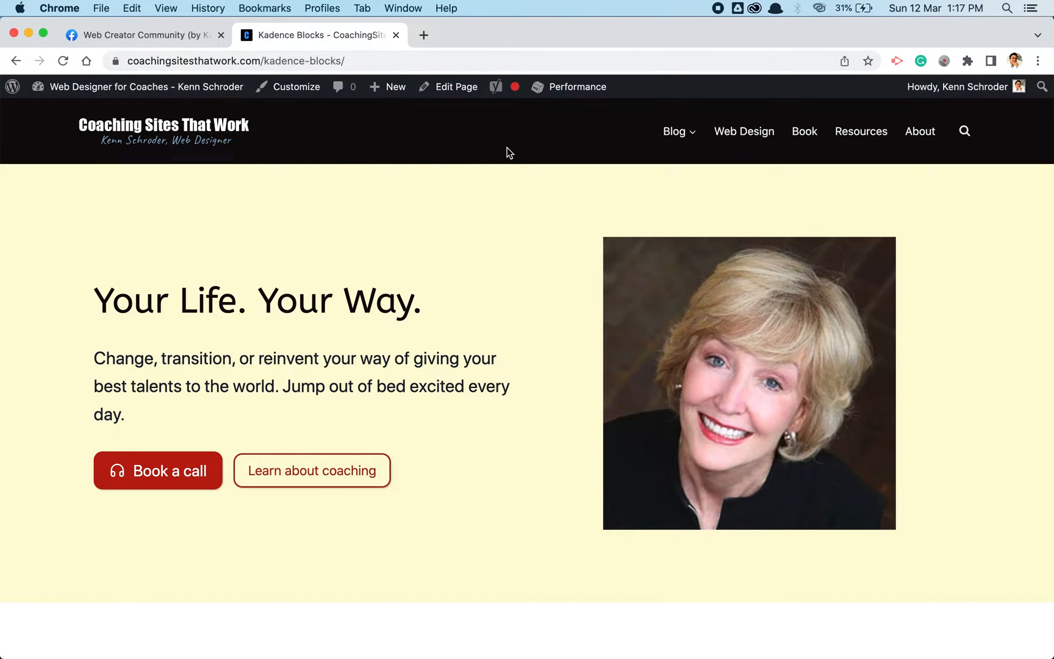
pyautogui.moveTo(445, 106)
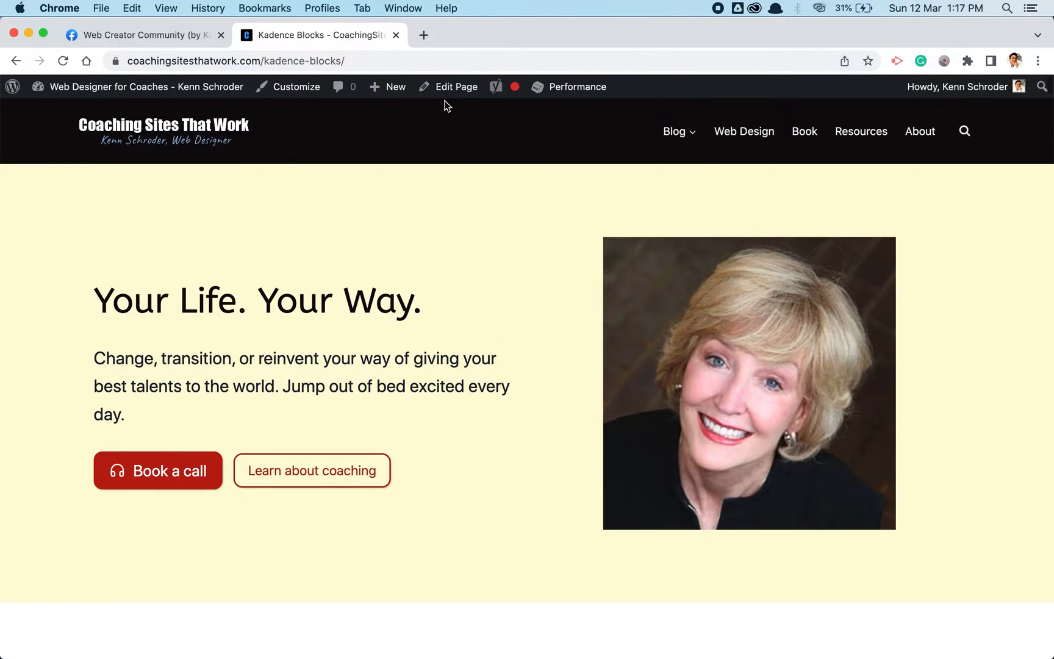
pyautogui.click(457, 87)
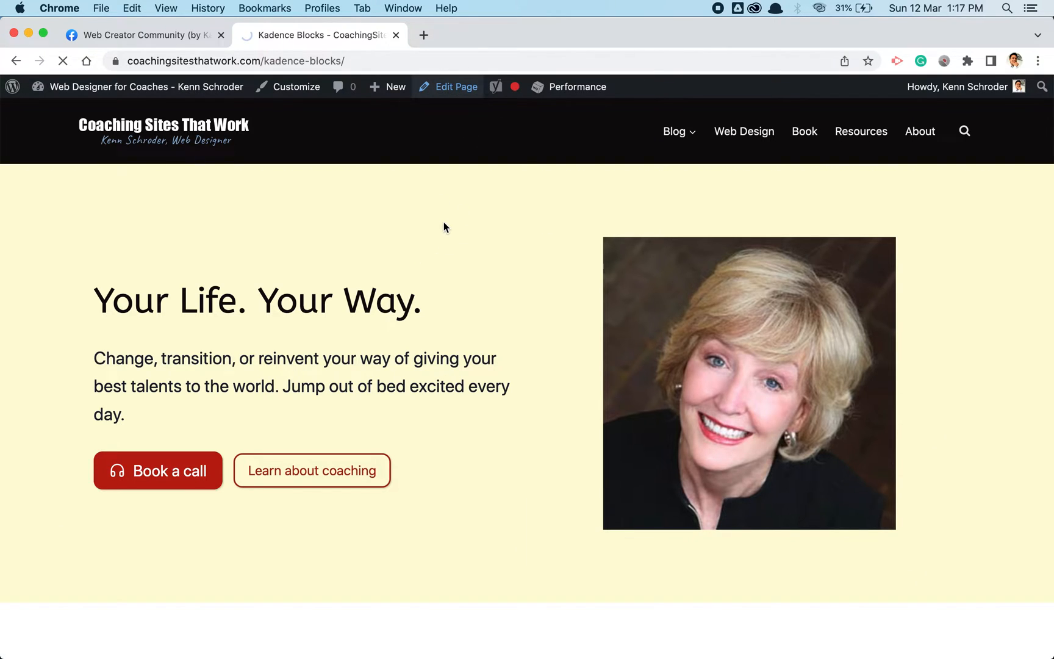
pyautogui.click(448, 86)
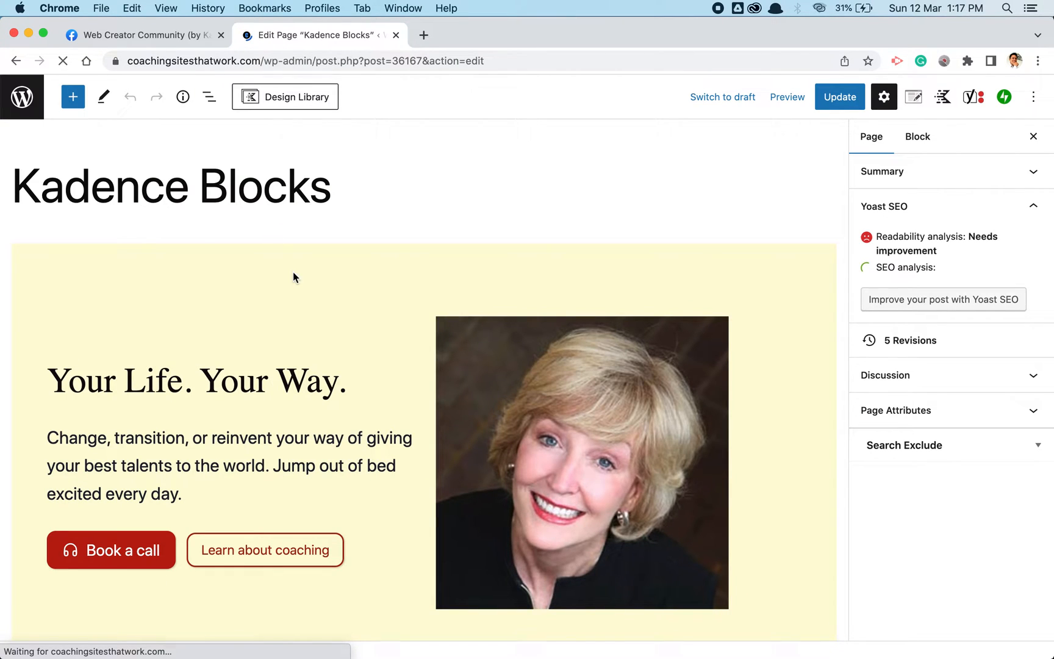
pyautogui.moveTo(292, 358)
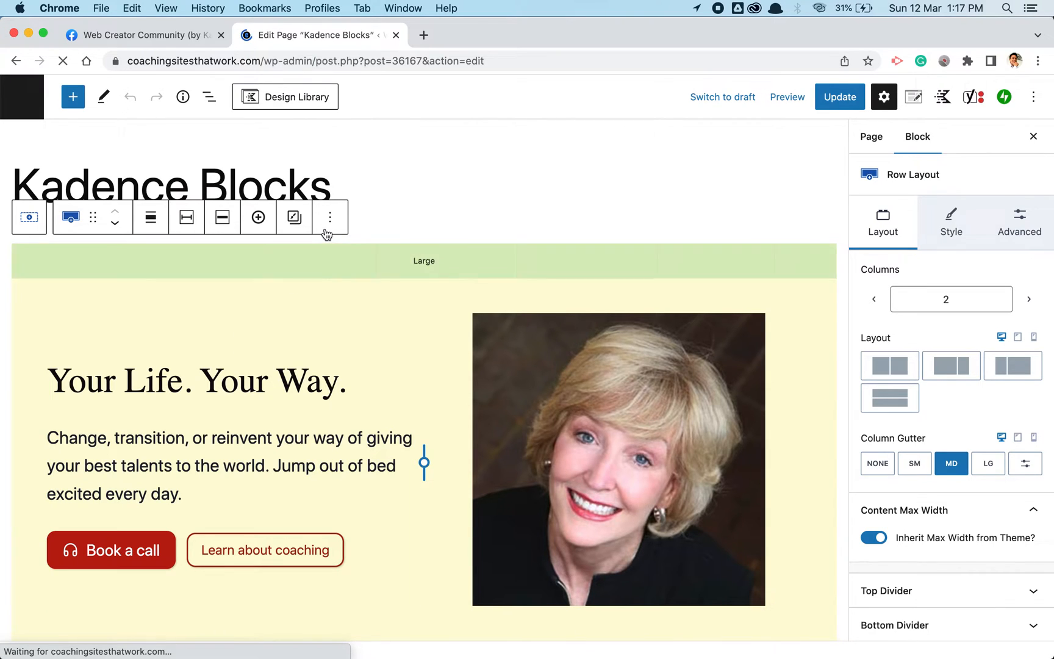
# - Insert a Kadence Row Layout with three equal columns before the hero row
pyautogui.click(329, 217)
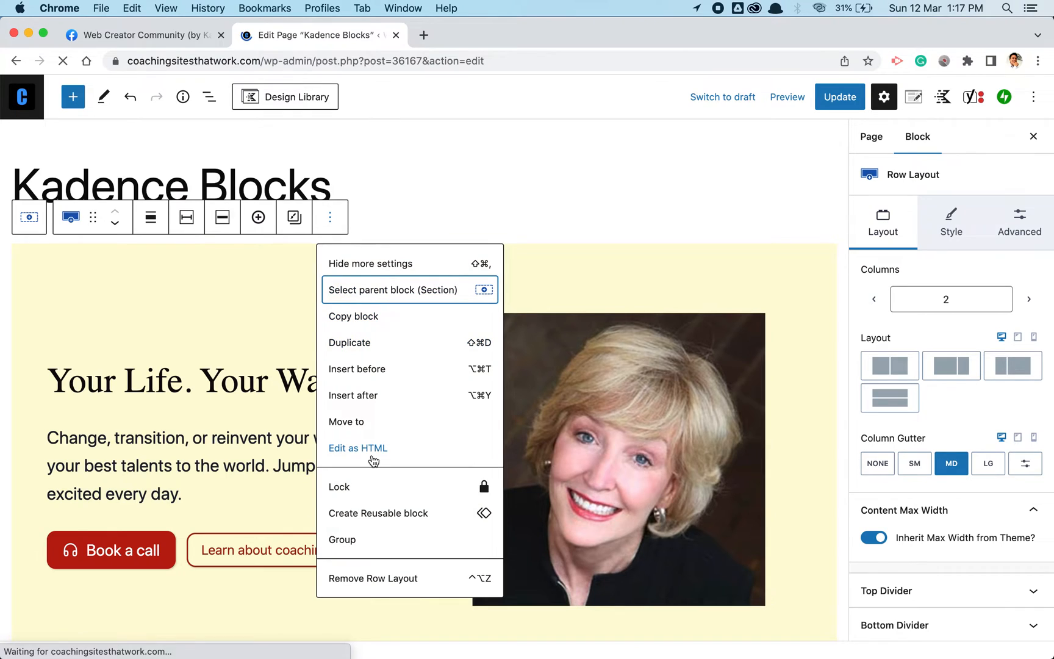
pyautogui.moveTo(370, 377)
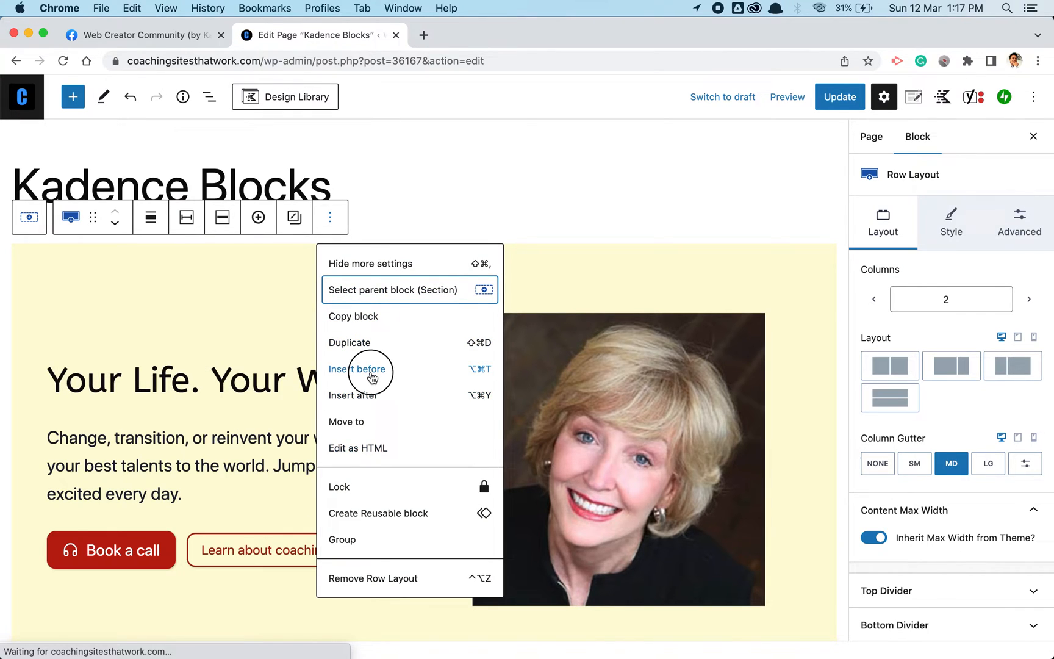
pyautogui.click(357, 369)
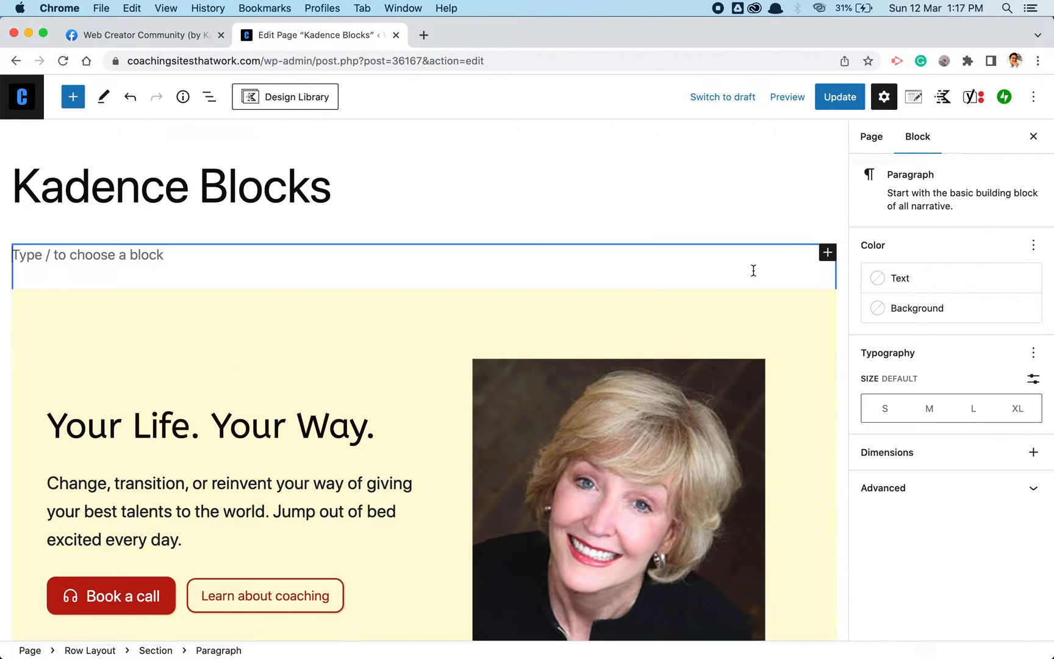
pyautogui.write('row')
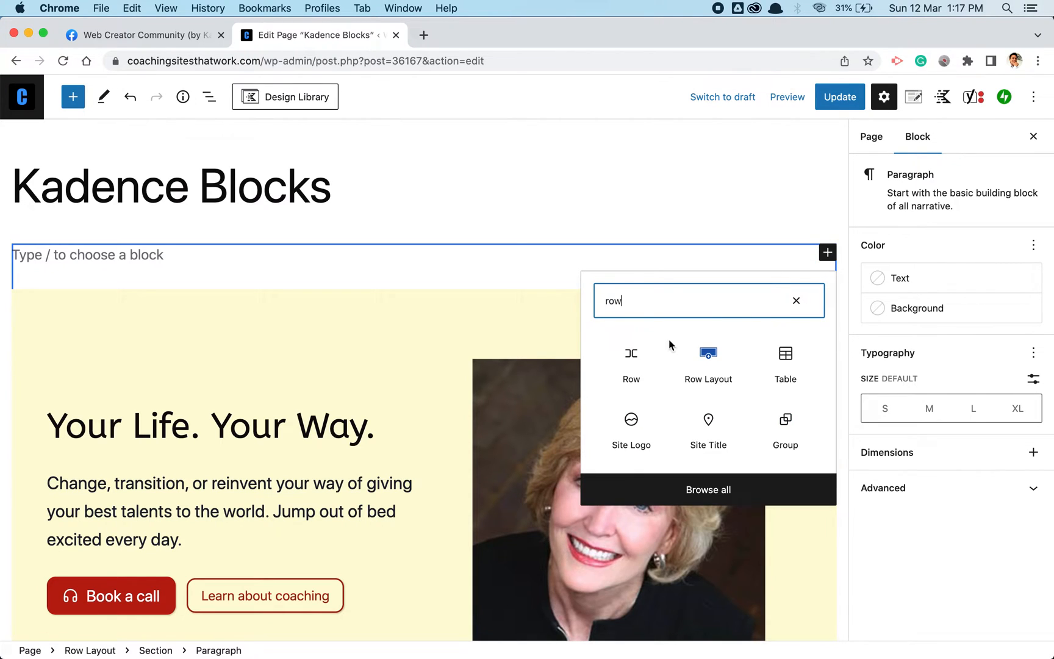
pyautogui.click(708, 361)
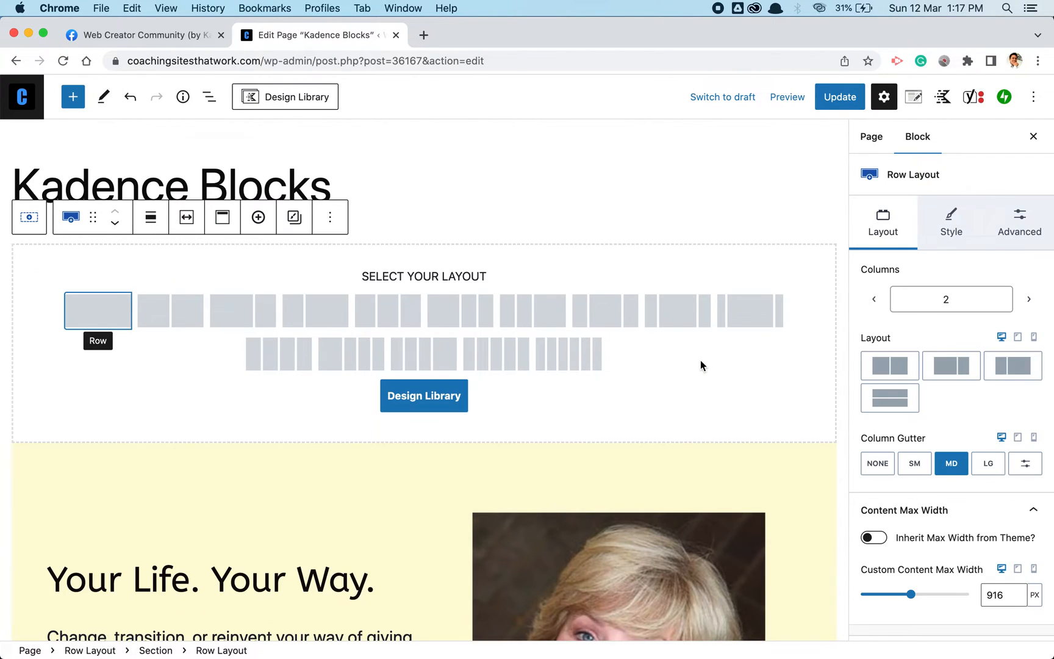
pyautogui.moveTo(391, 317)
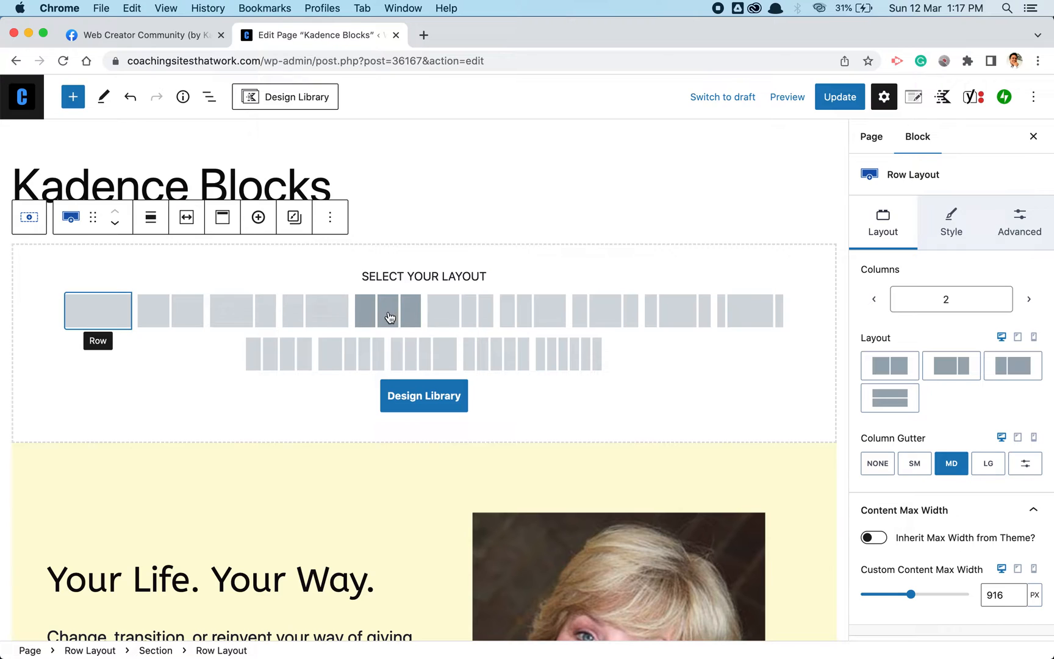
pyautogui.click(388, 311)
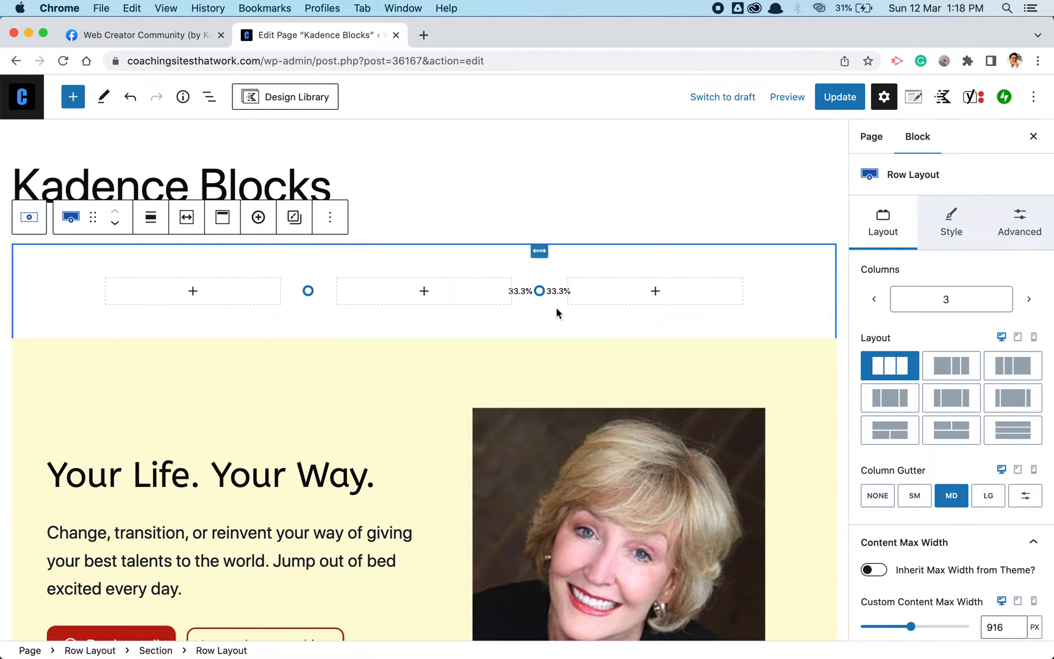
# - Add an Image Overlay in the first column using the kenndesksq.jpg desk photo
pyautogui.click(192, 292)
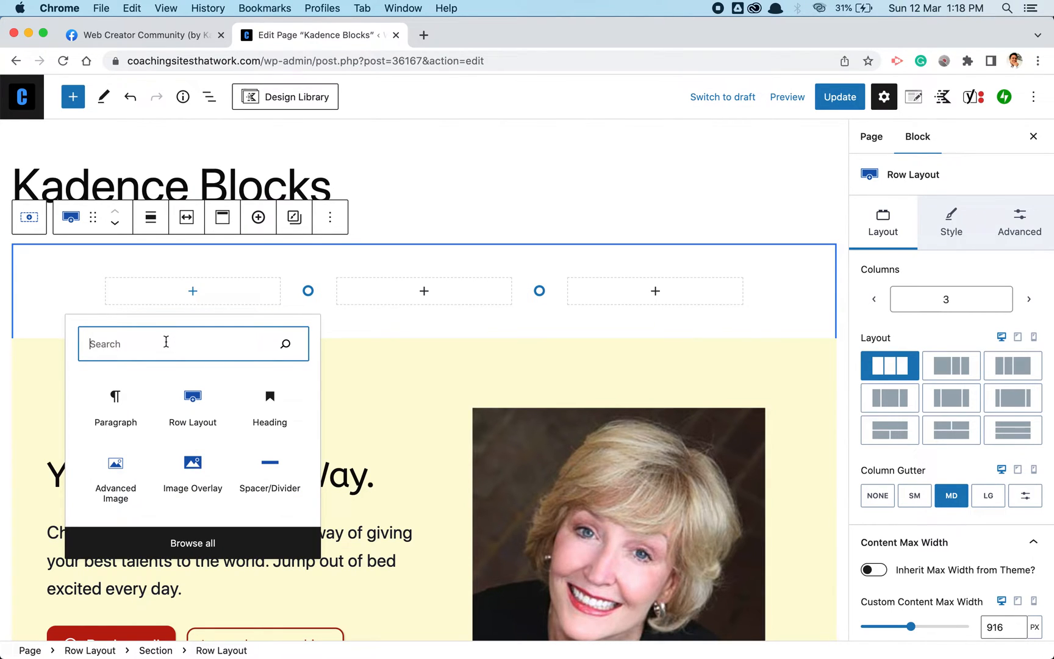
pyautogui.write('image')
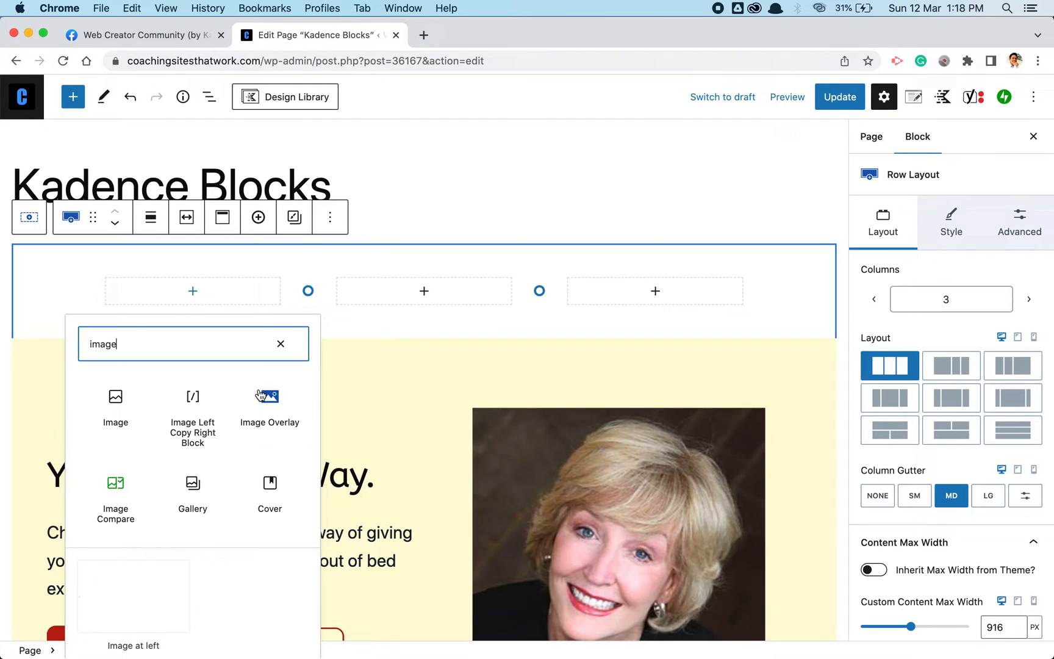
pyautogui.click(270, 396)
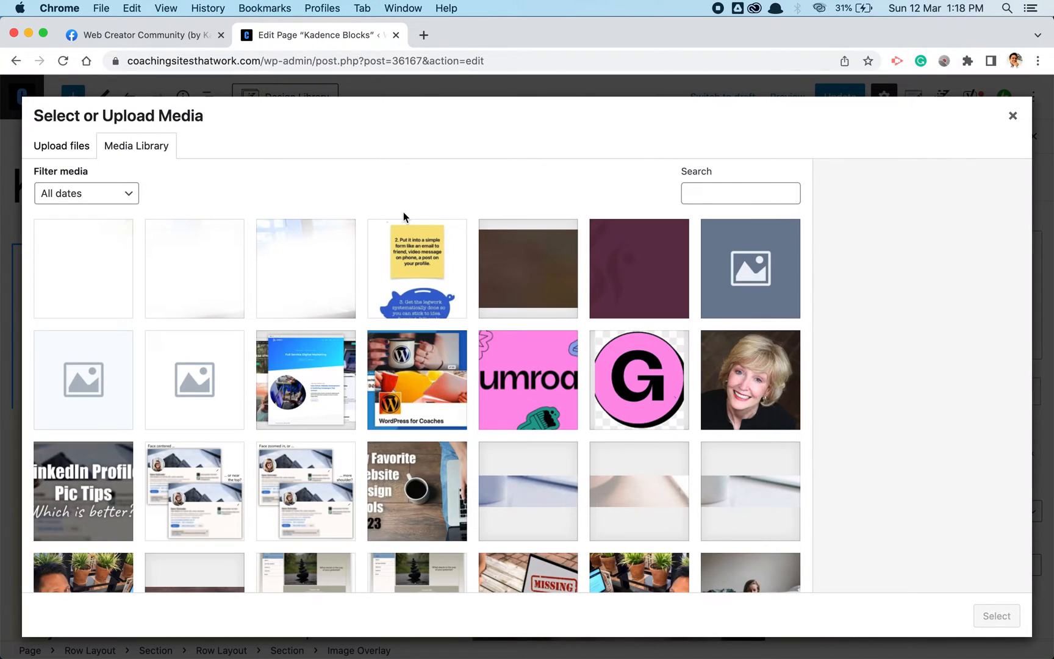
pyautogui.click(83, 460)
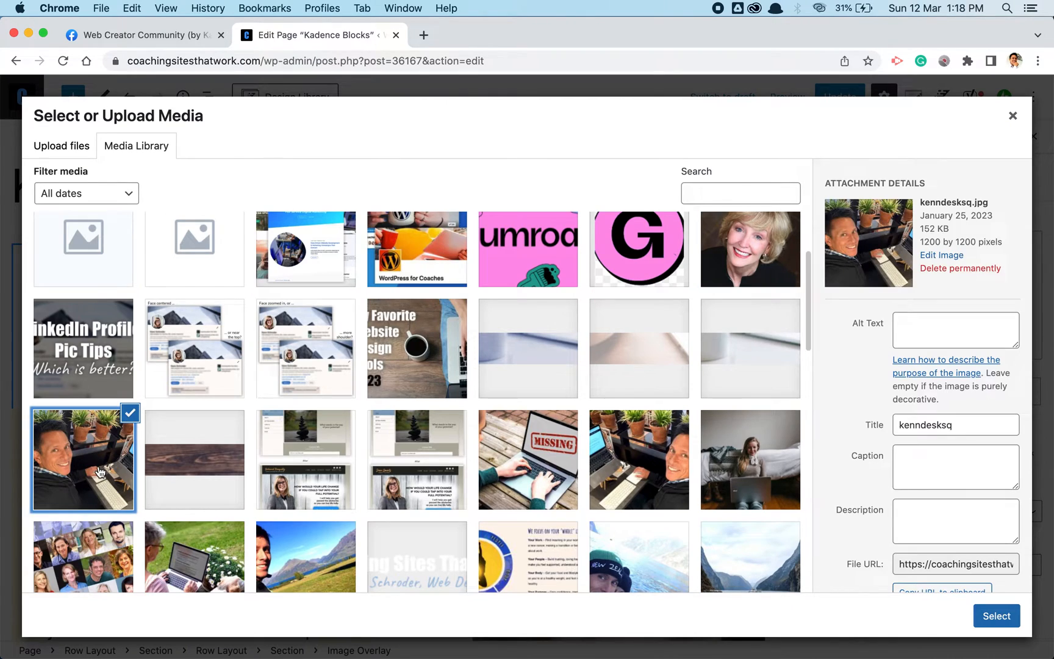
pyautogui.moveTo(951, 389)
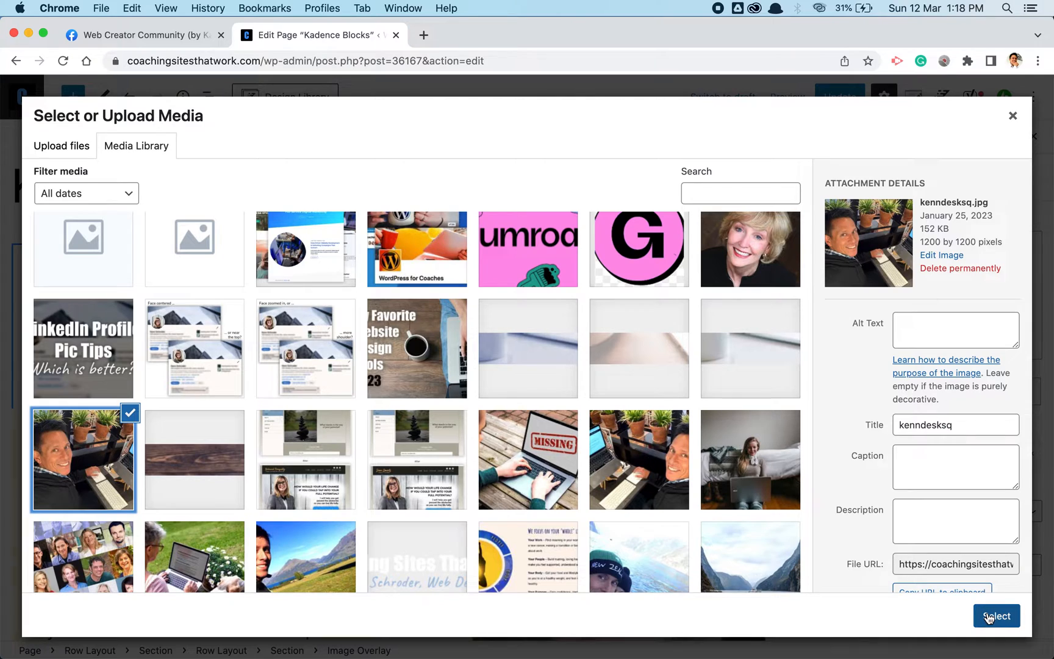
pyautogui.click(994, 616)
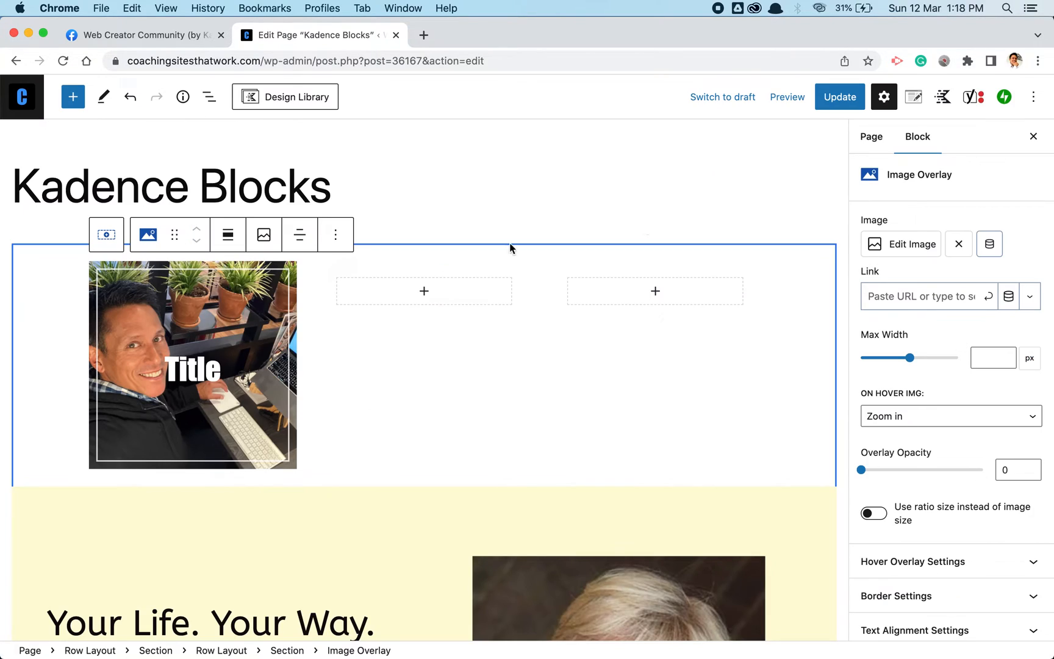
# - Add an Image Overlay in the second column using the missing.jpg laptop photo
pyautogui.click(424, 292)
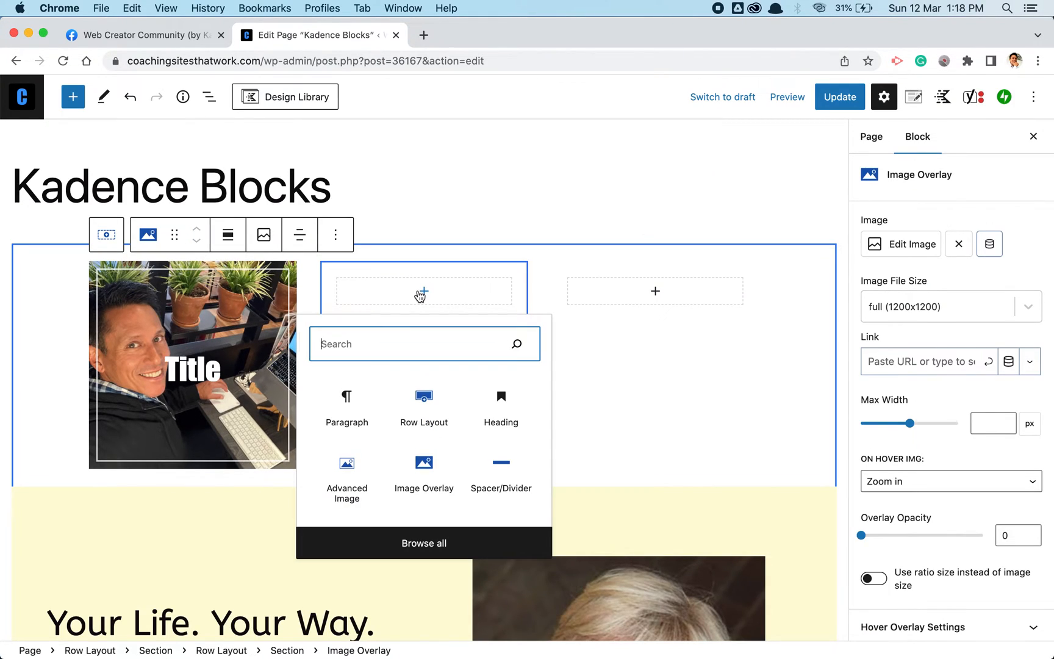
pyautogui.write('image')
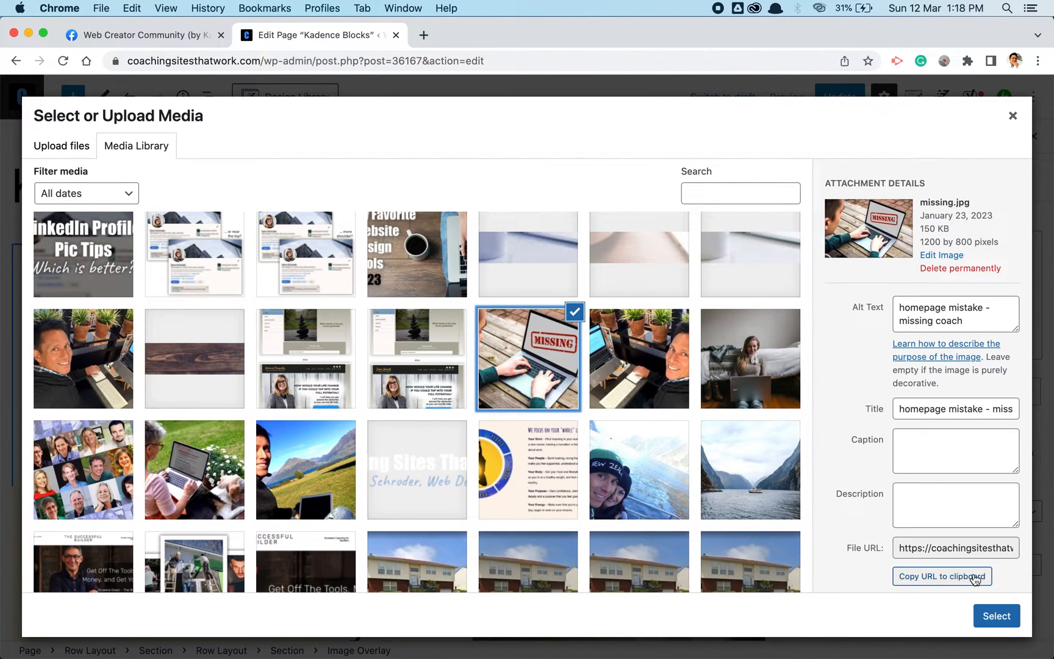
pyautogui.click(997, 616)
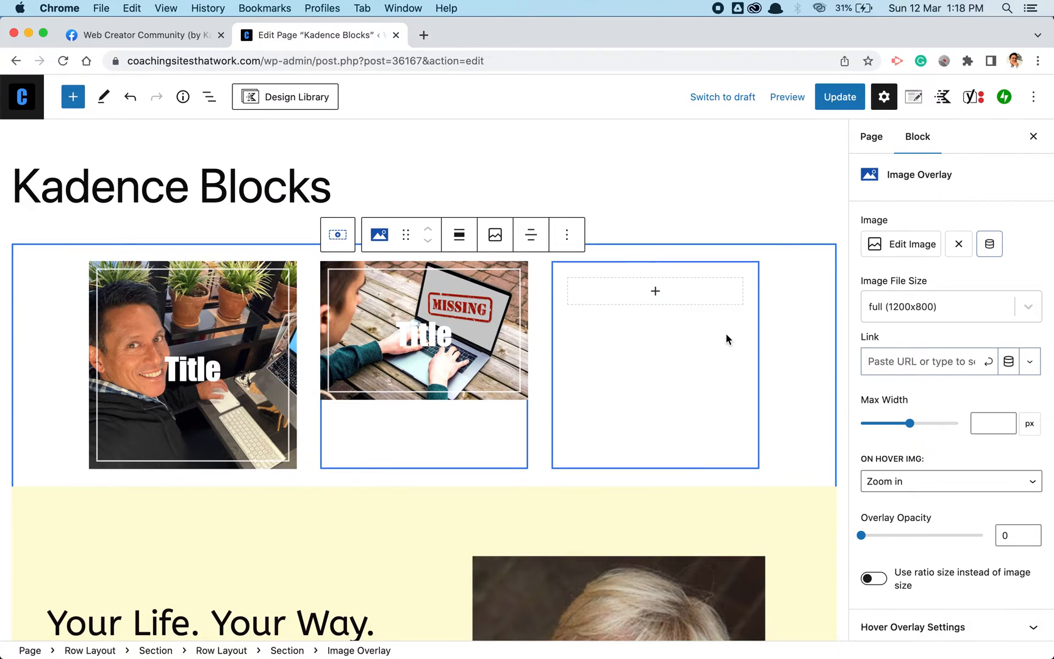
pyautogui.click(655, 292)
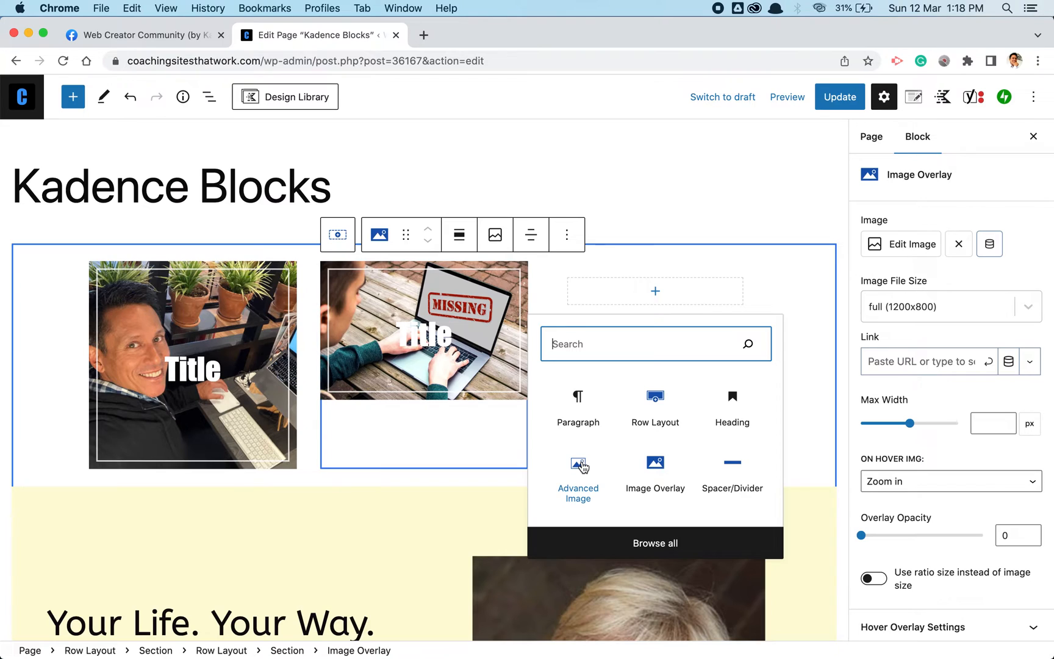
# - Add an Image Overlay in the third column using the kbock-1.jpg smiling woman portrait
pyautogui.click(655, 463)
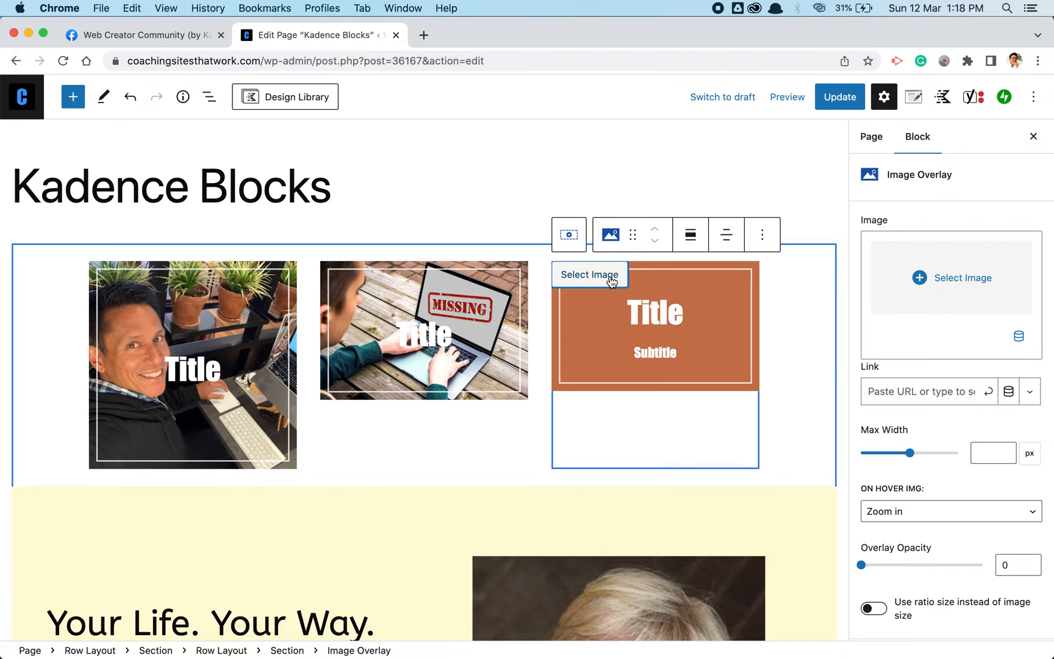
pyautogui.click(590, 275)
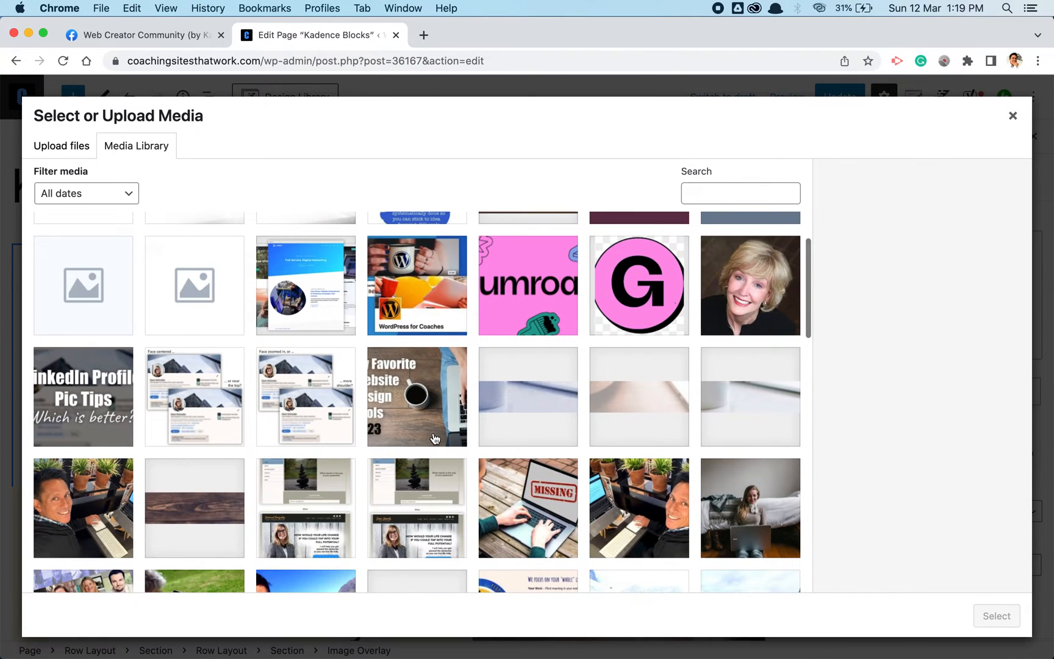
pyautogui.scroll(-3)
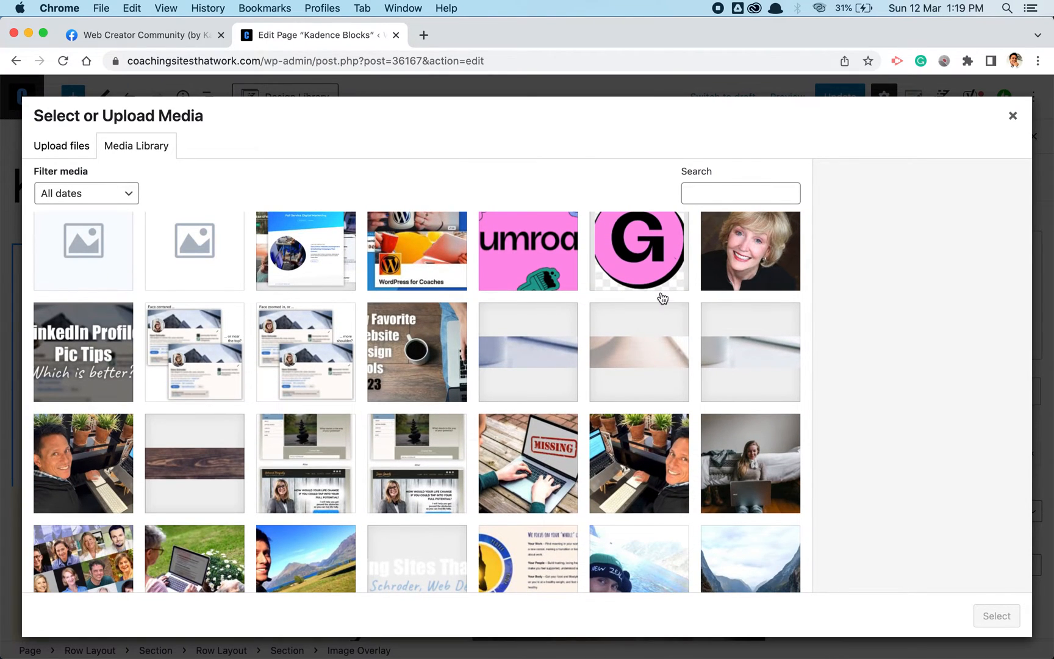
pyautogui.scroll(-3)
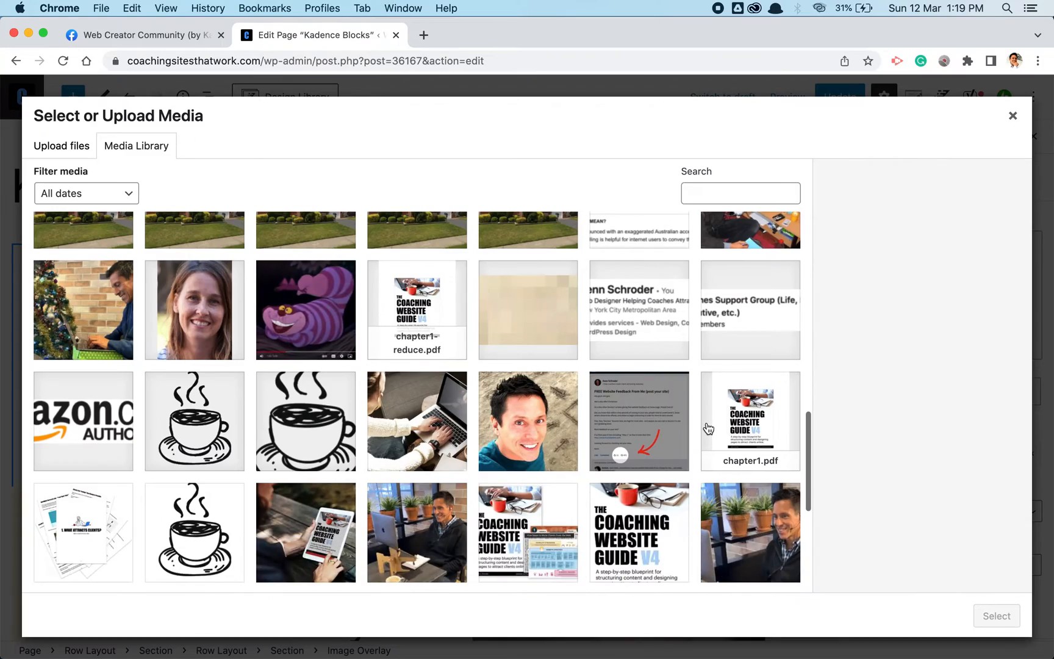
pyautogui.scroll(-3)
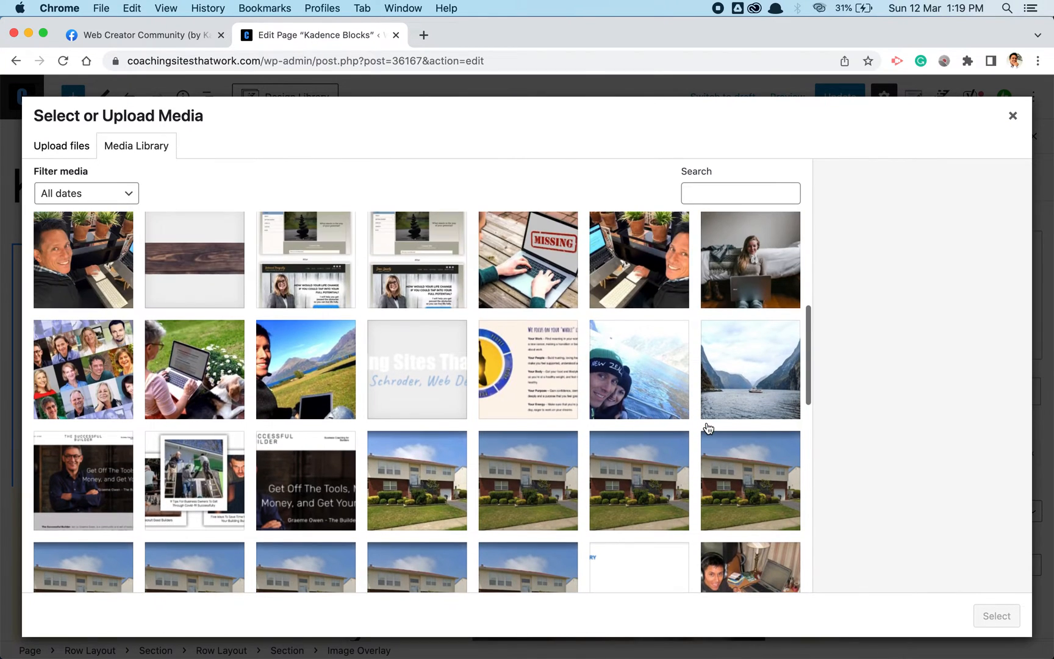
pyautogui.click(194, 369)
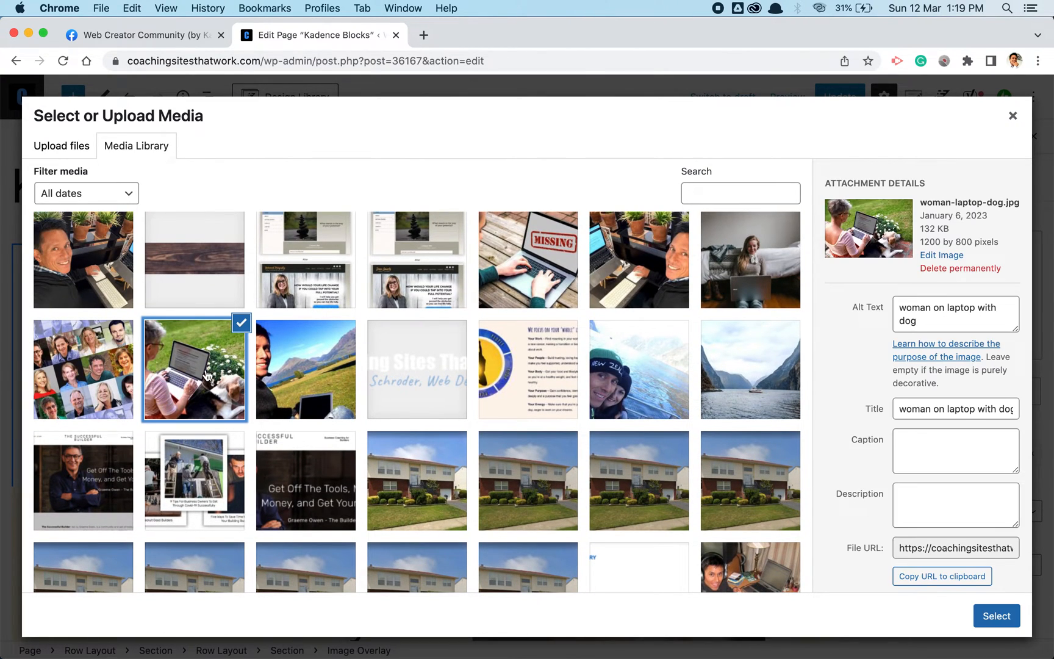
pyautogui.click(83, 368)
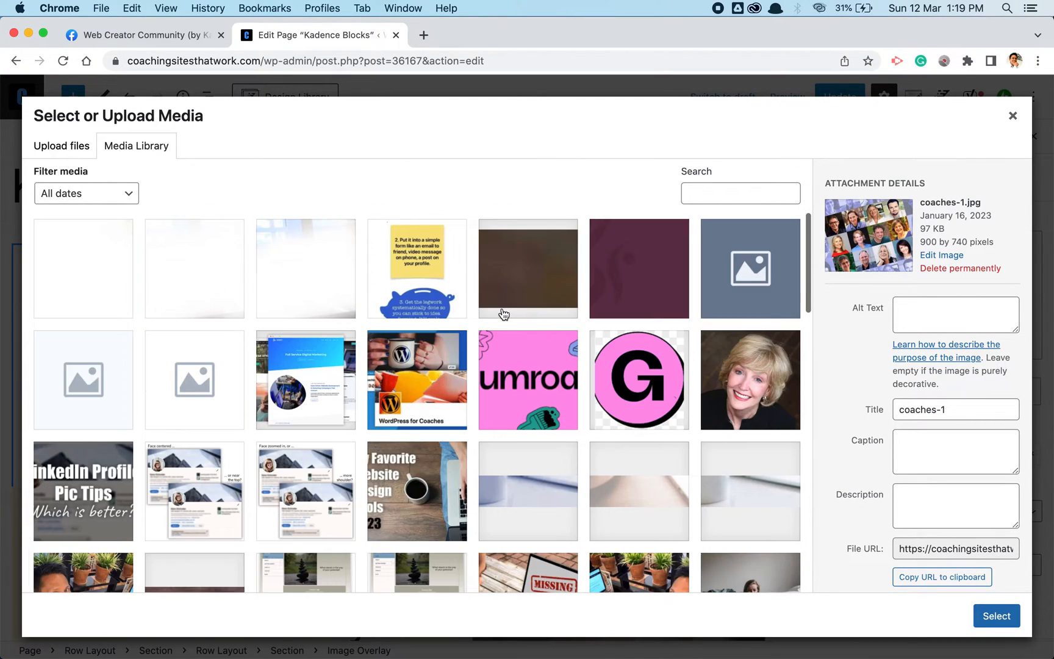
pyautogui.click(750, 379)
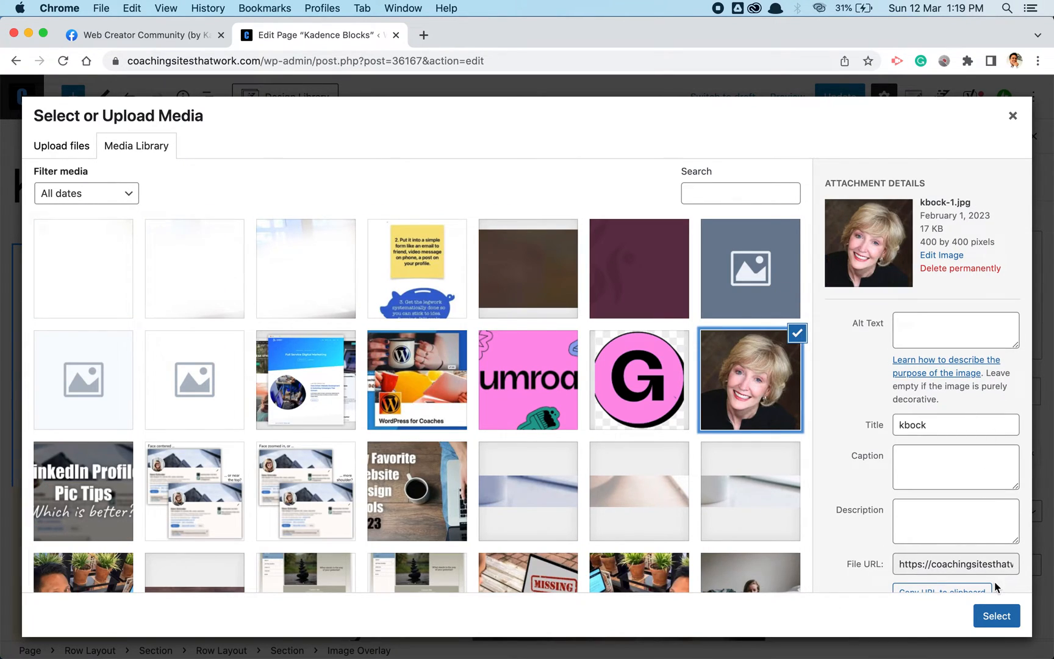
pyautogui.click(996, 616)
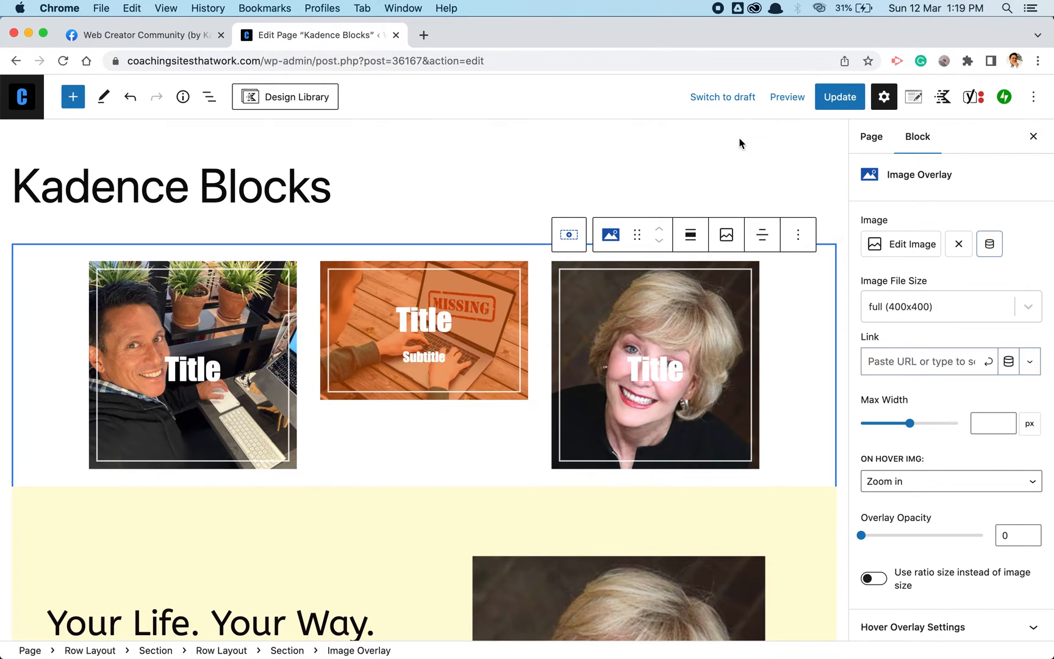
# - Update the page, view it live to check the image row, and return to the editor
pyautogui.click(840, 98)
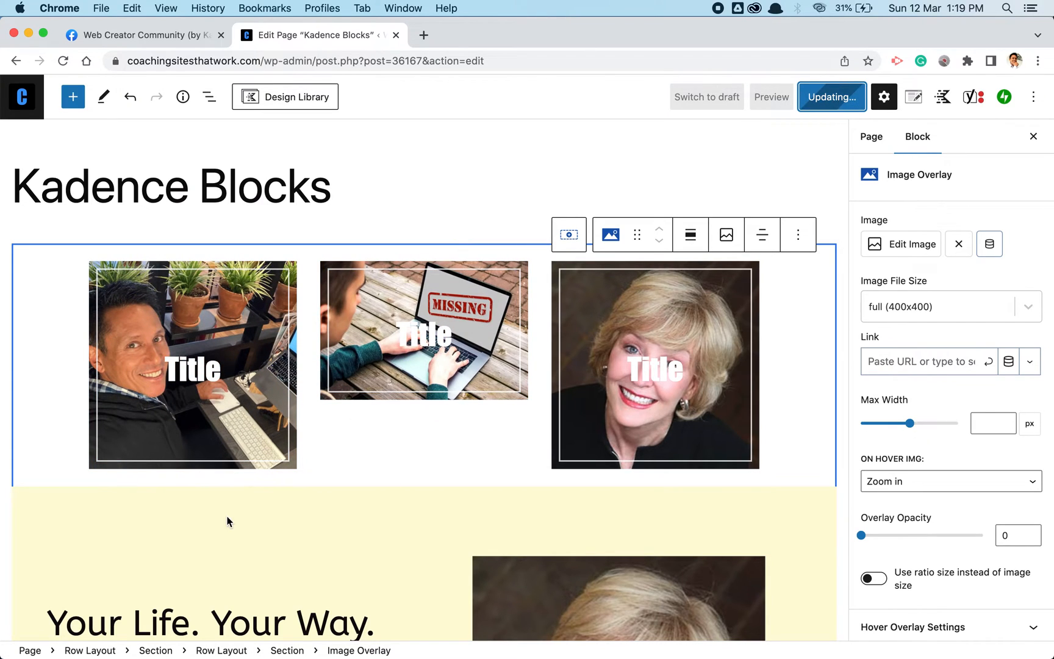
pyautogui.click(832, 98)
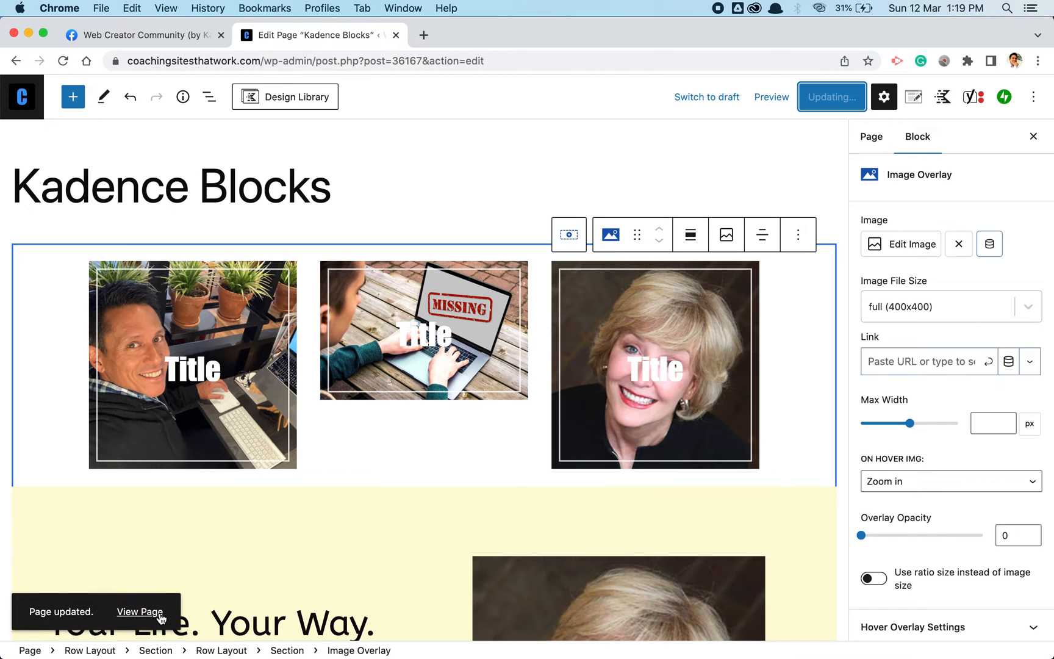
pyautogui.click(139, 613)
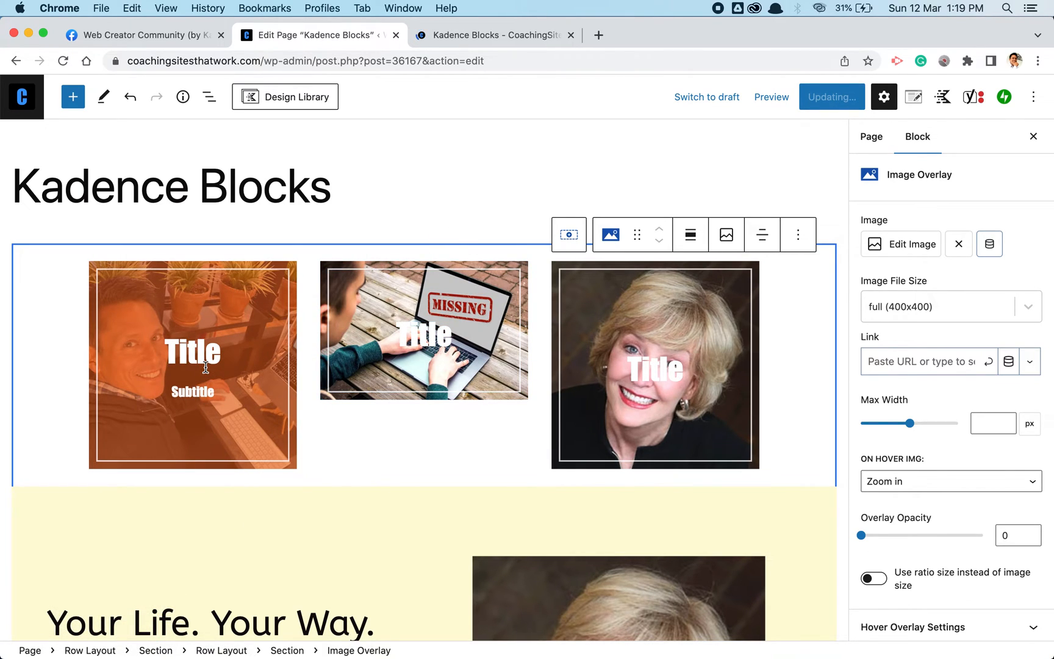
pyautogui.click(488, 36)
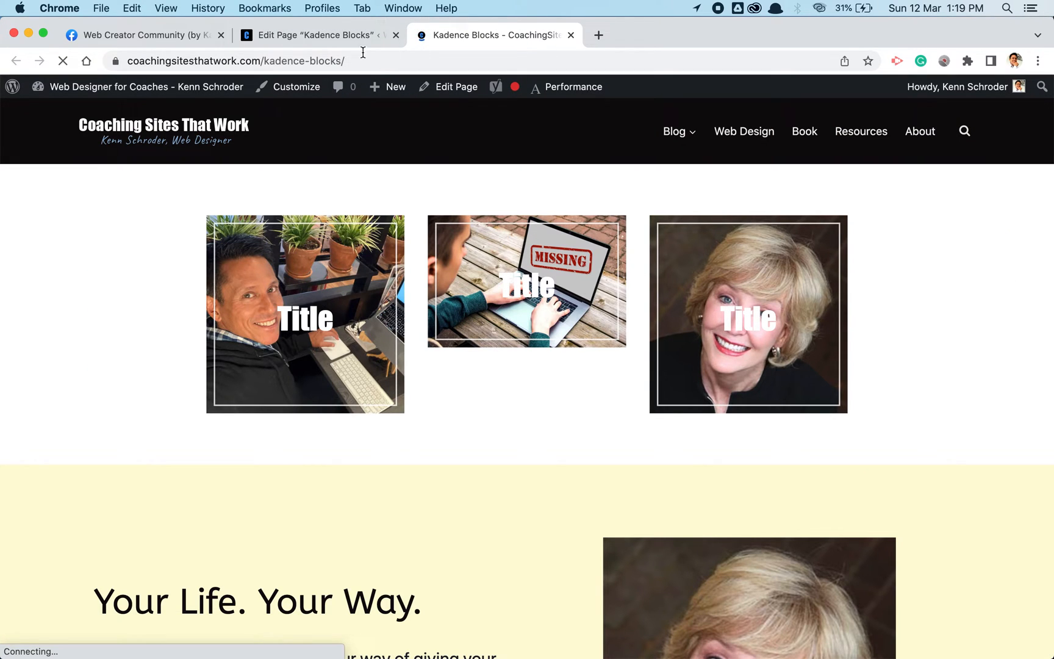
pyautogui.click(314, 35)
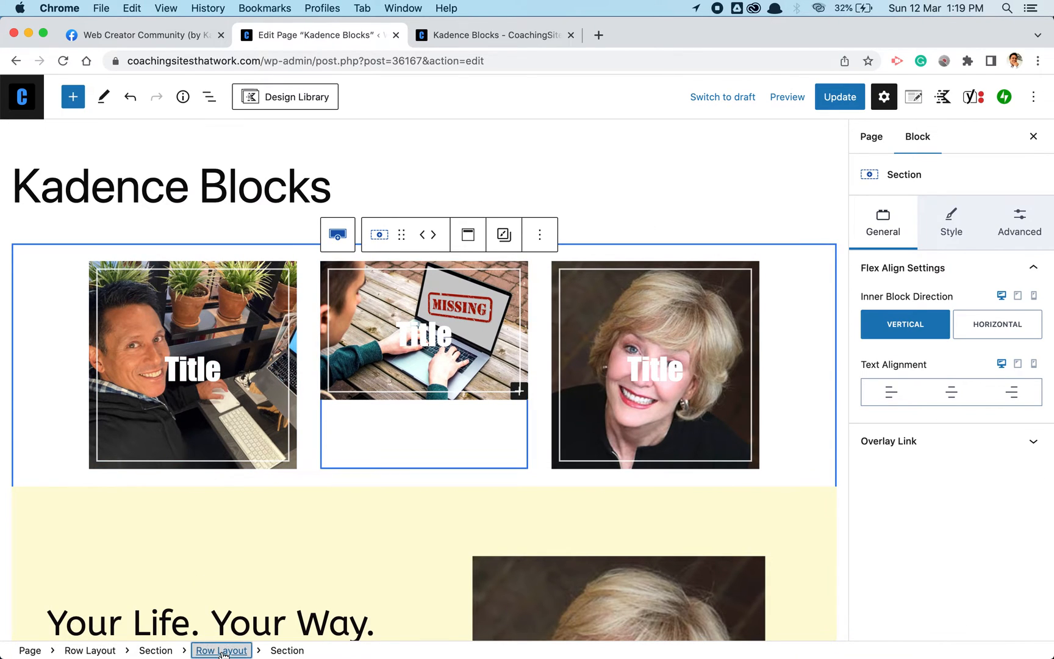
# - Set the Row Layout's custom content max width to 1100 px and update the page
pyautogui.click(220, 650)
pyautogui.write('1100')
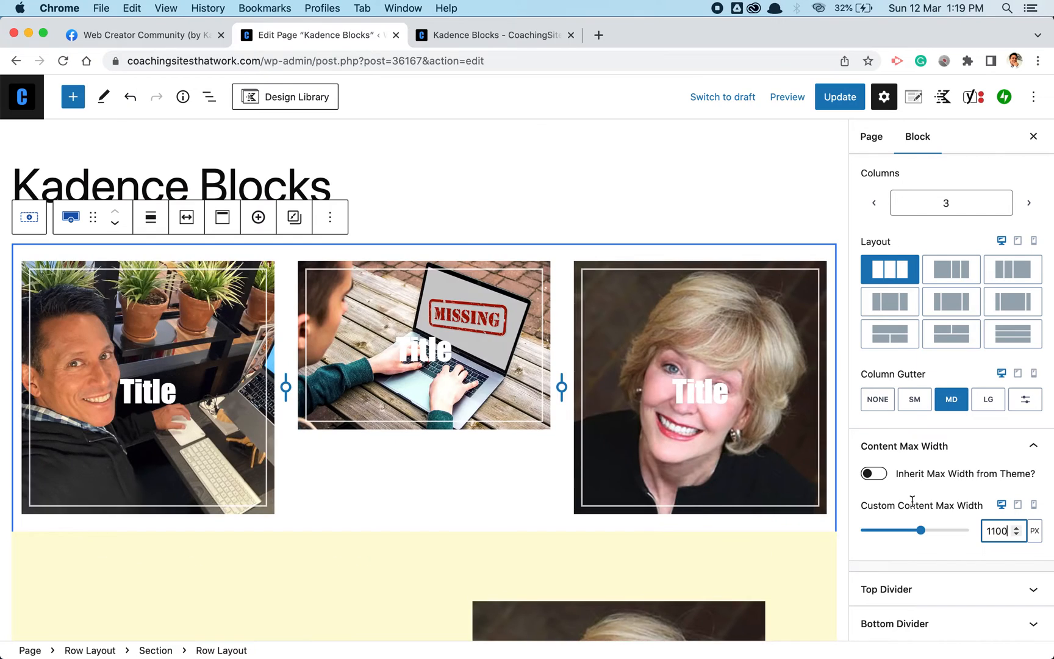
pyautogui.click(839, 97)
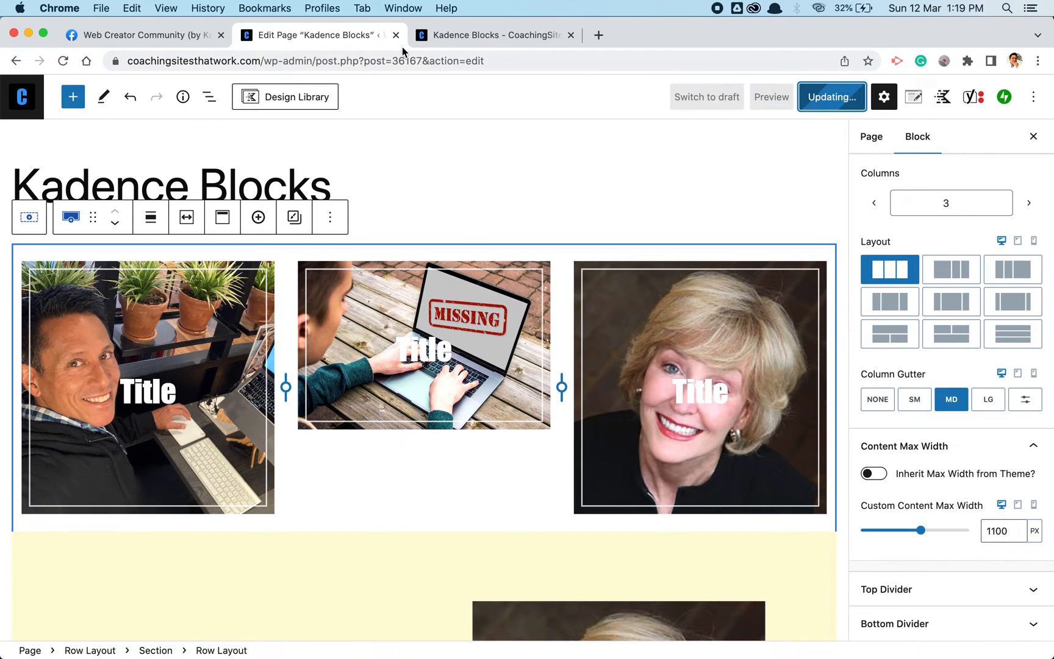
pyautogui.click(424, 345)
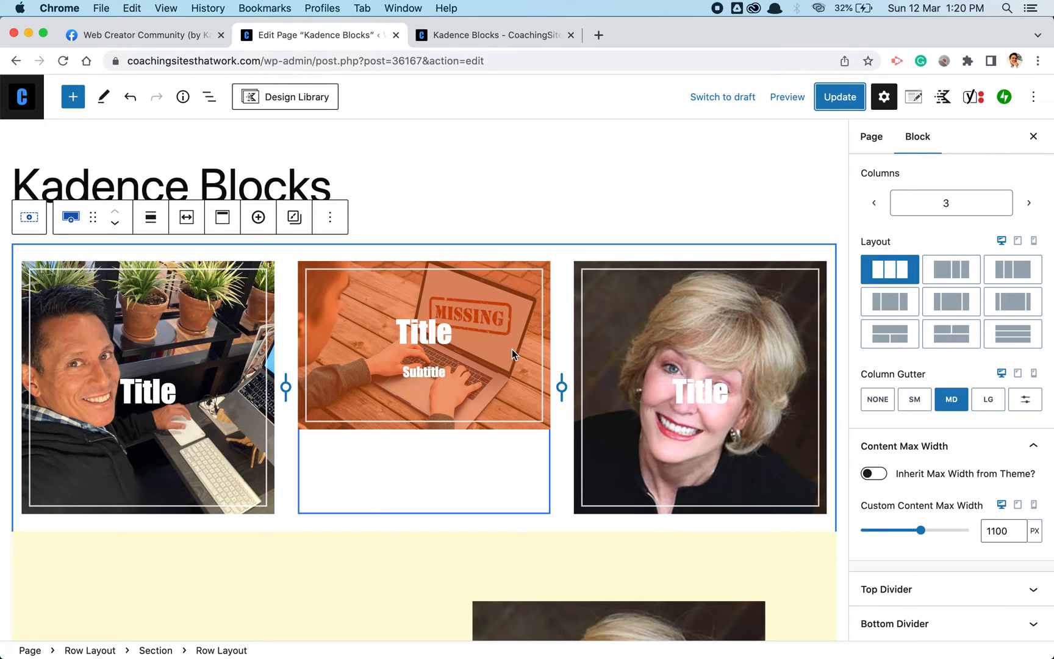
pyautogui.moveTo(507, 296)
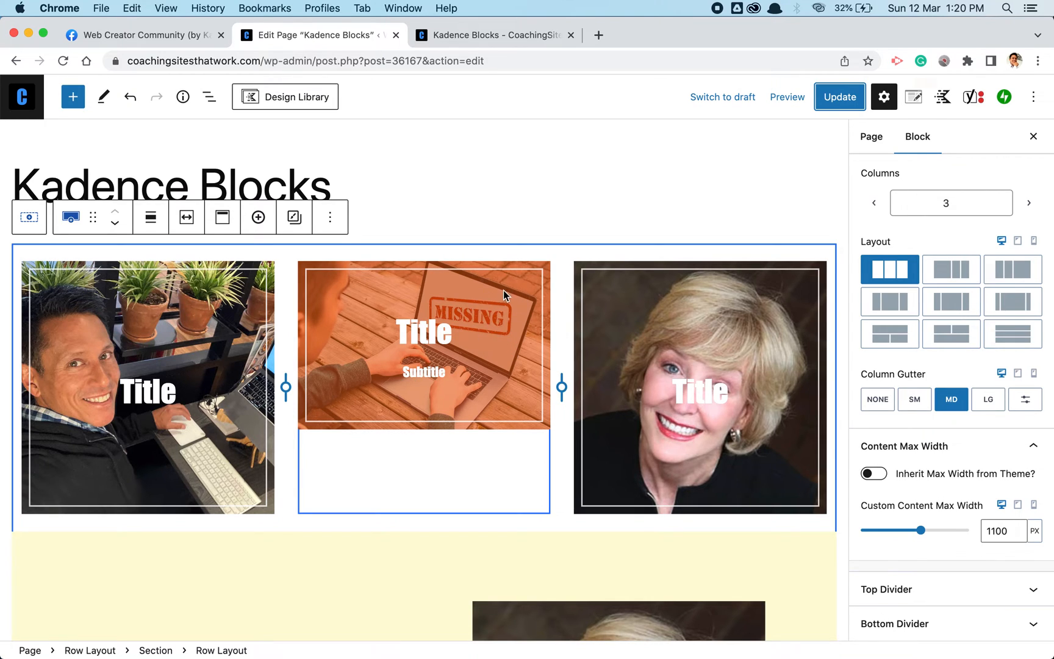
pyautogui.moveTo(510, 293)
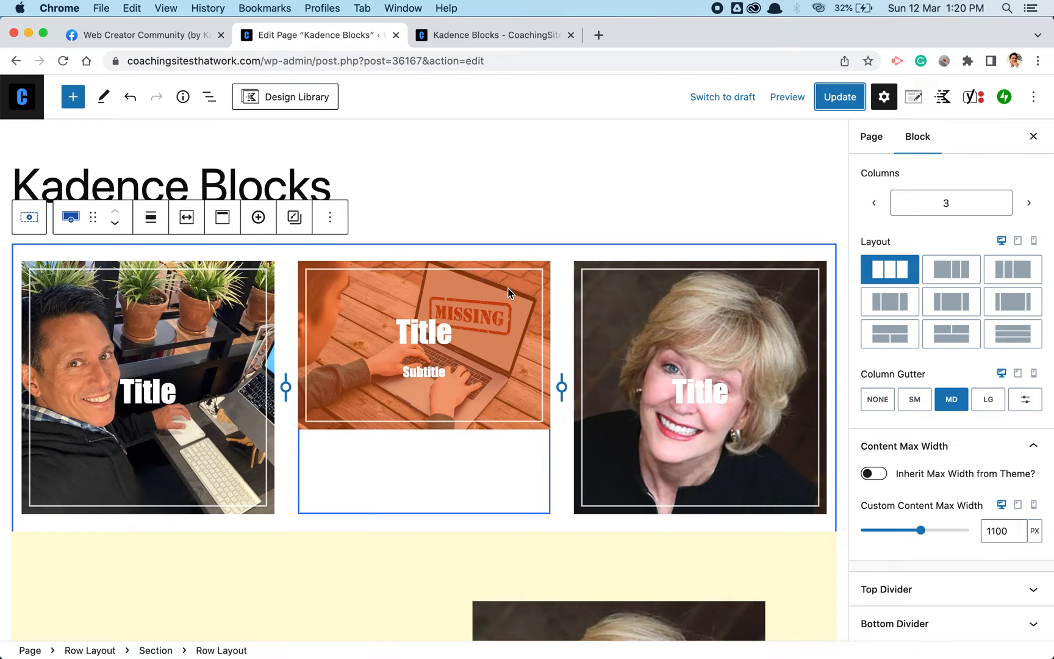
pyautogui.moveTo(537, 278)
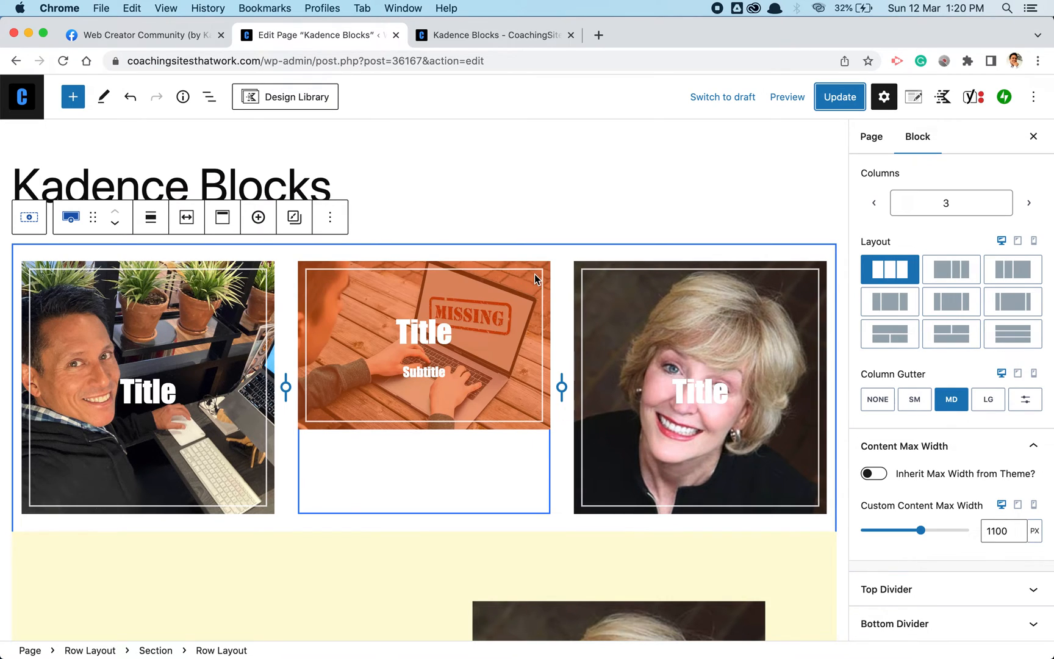
# - Size the middle Image Overlay by ratio and keep Square 1:1
pyautogui.click(425, 343)
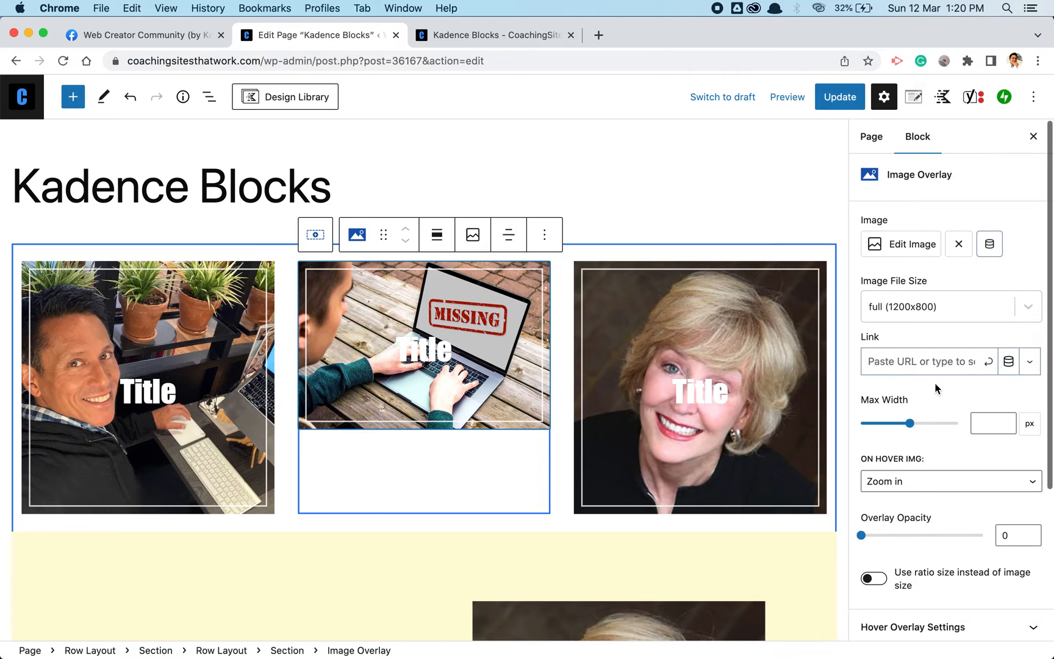
pyautogui.scroll(-3)
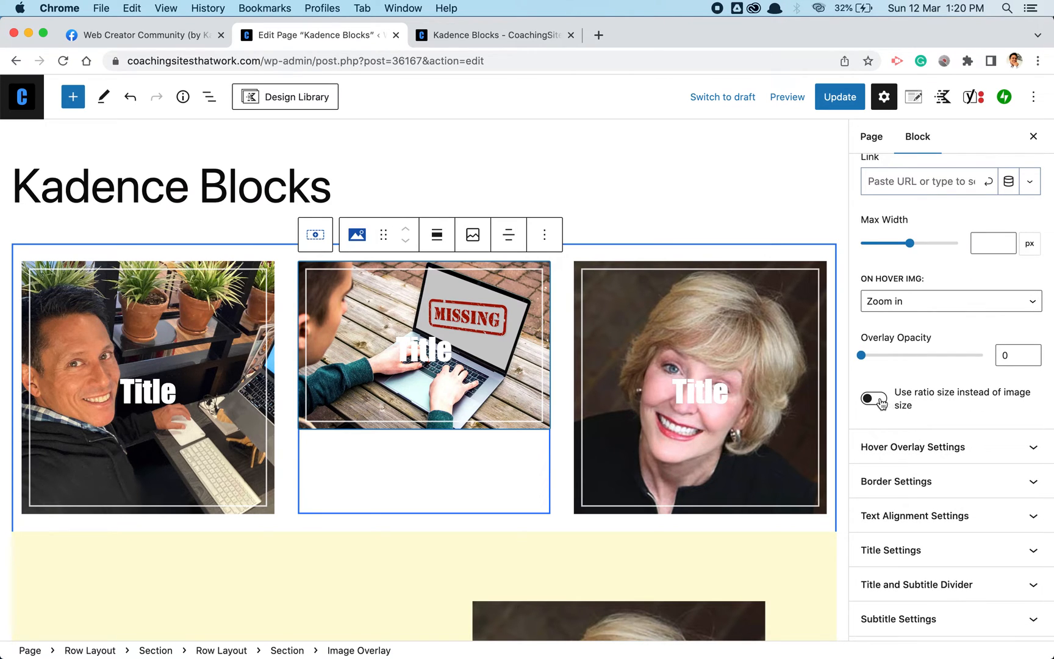
pyautogui.click(874, 398)
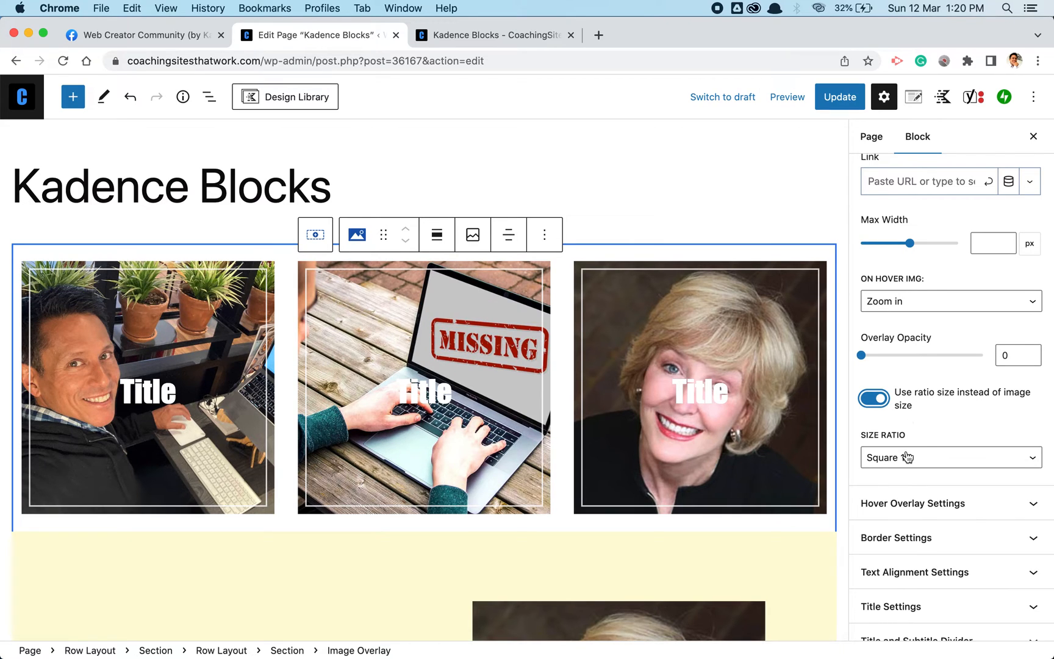
pyautogui.click(952, 458)
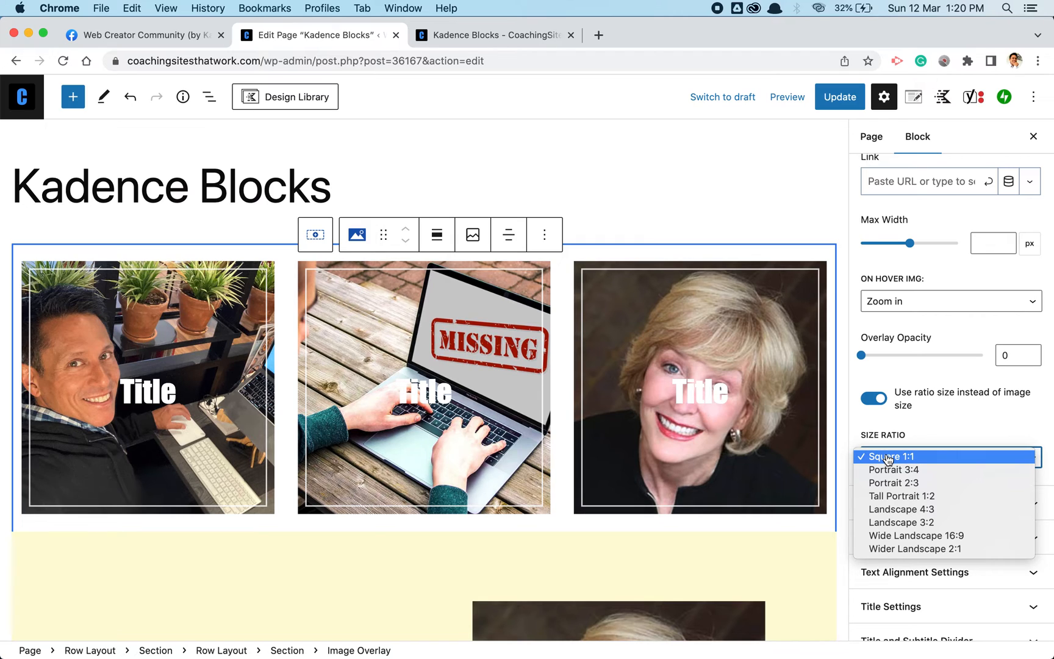
pyautogui.click(889, 456)
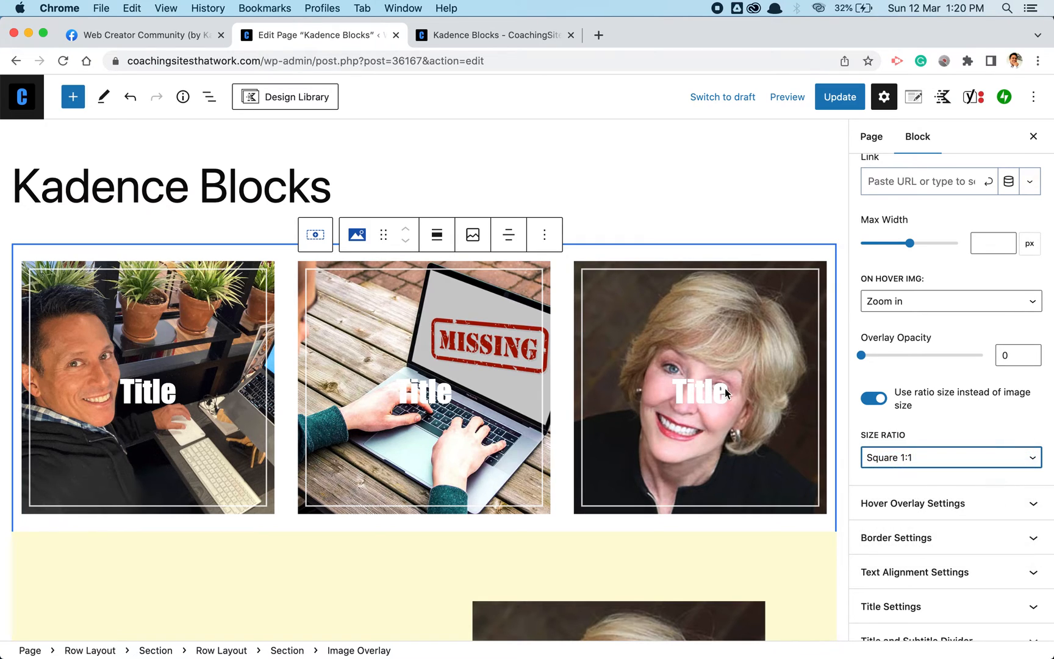
pyautogui.moveTo(359, 278)
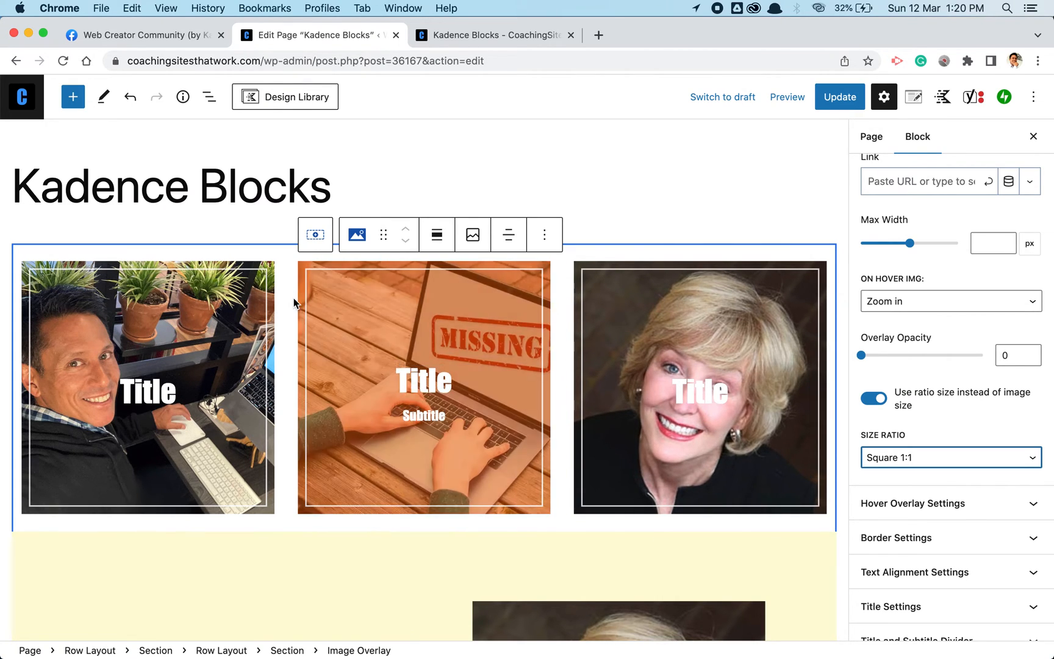
pyautogui.click(952, 458)
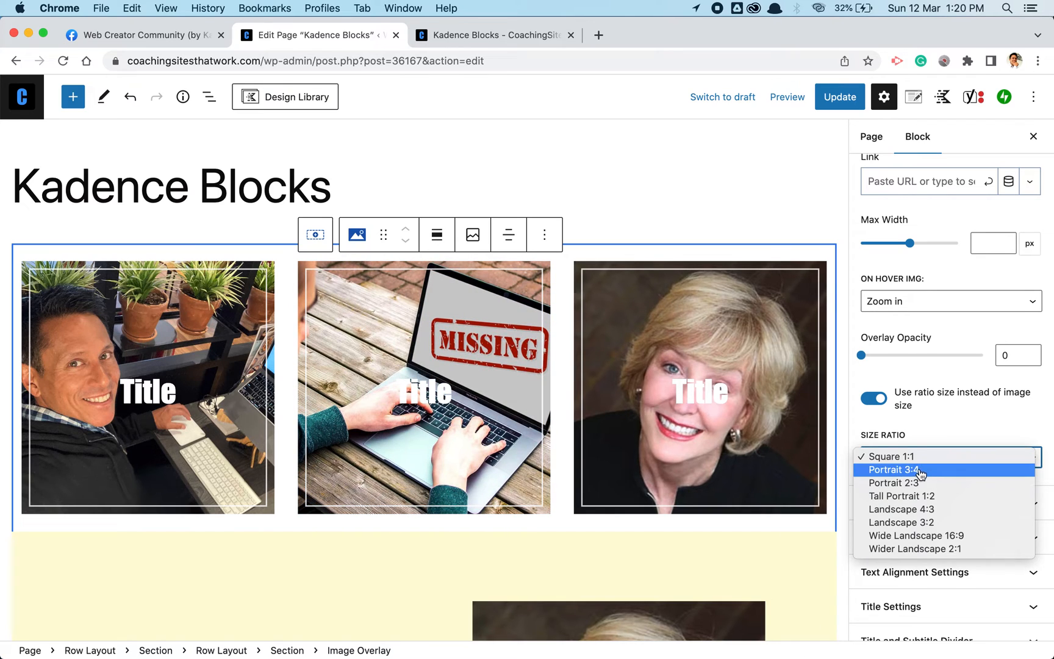
pyautogui.click(873, 398)
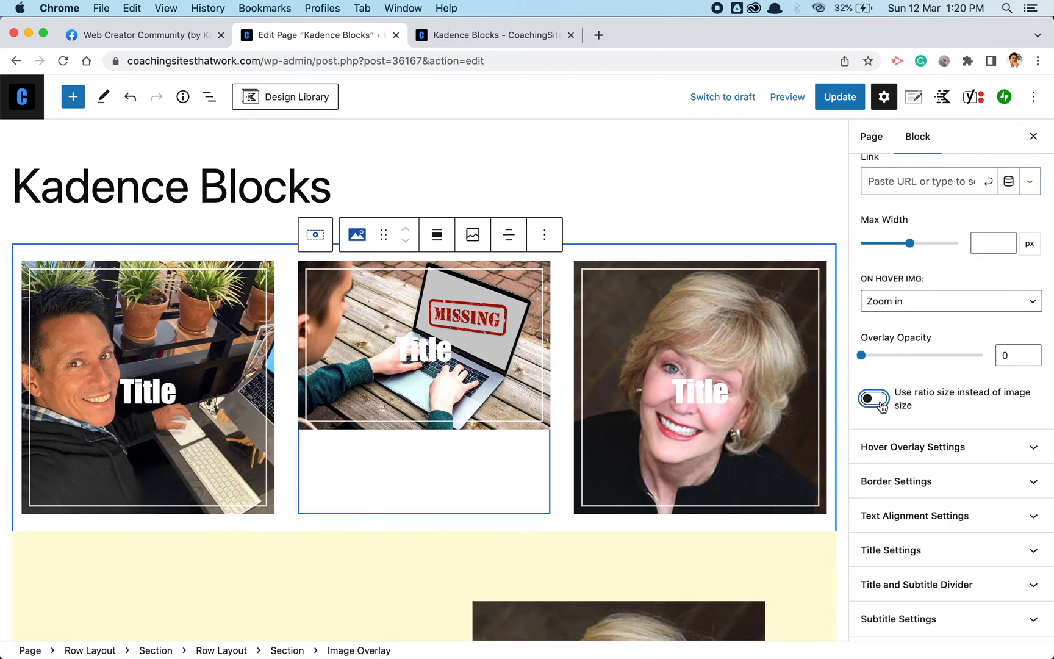
pyautogui.click(873, 398)
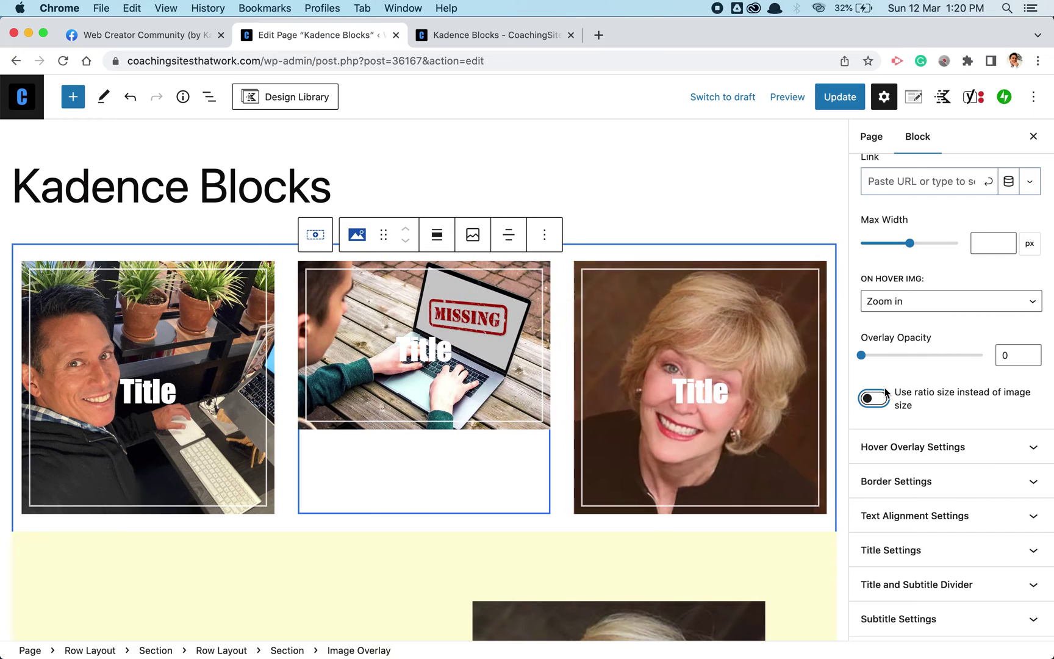
pyautogui.click(874, 397)
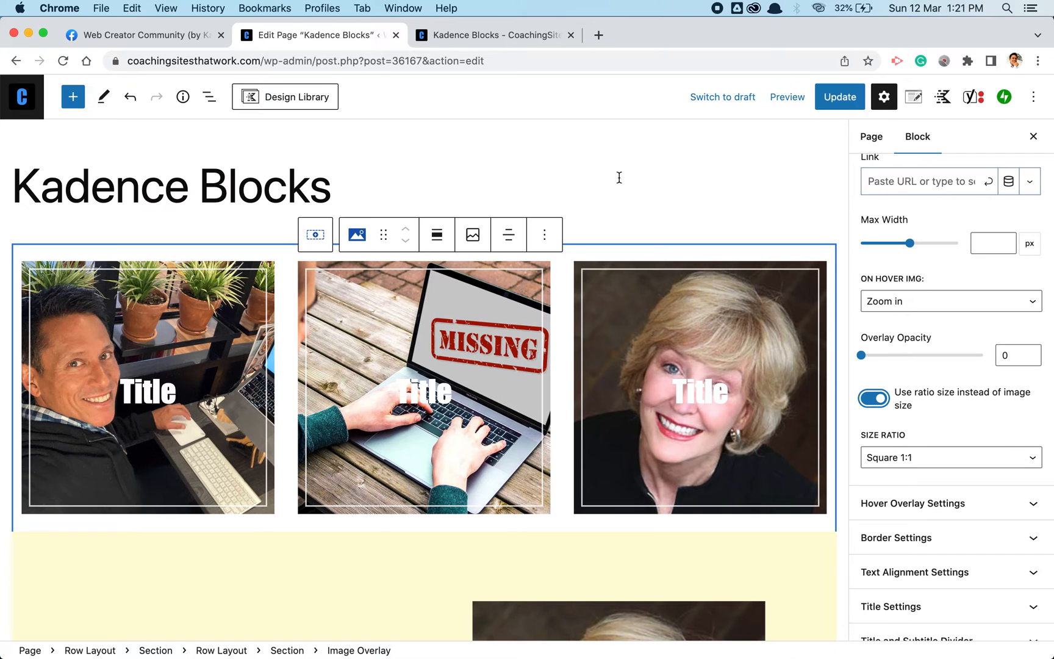
pyautogui.moveTo(571, 156)
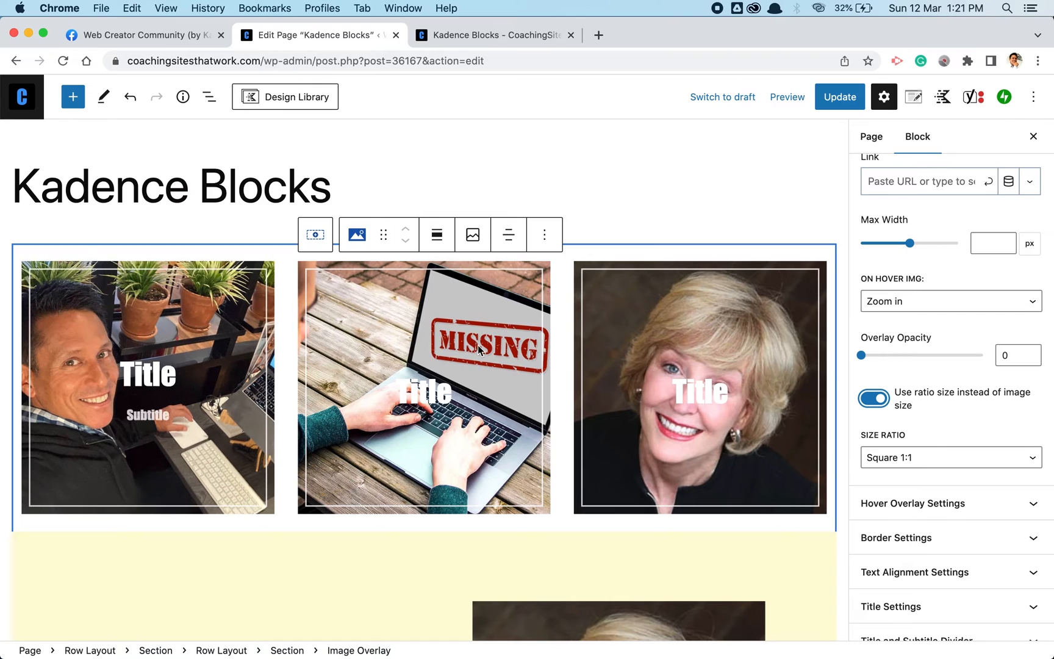
pyautogui.moveTo(647, 266)
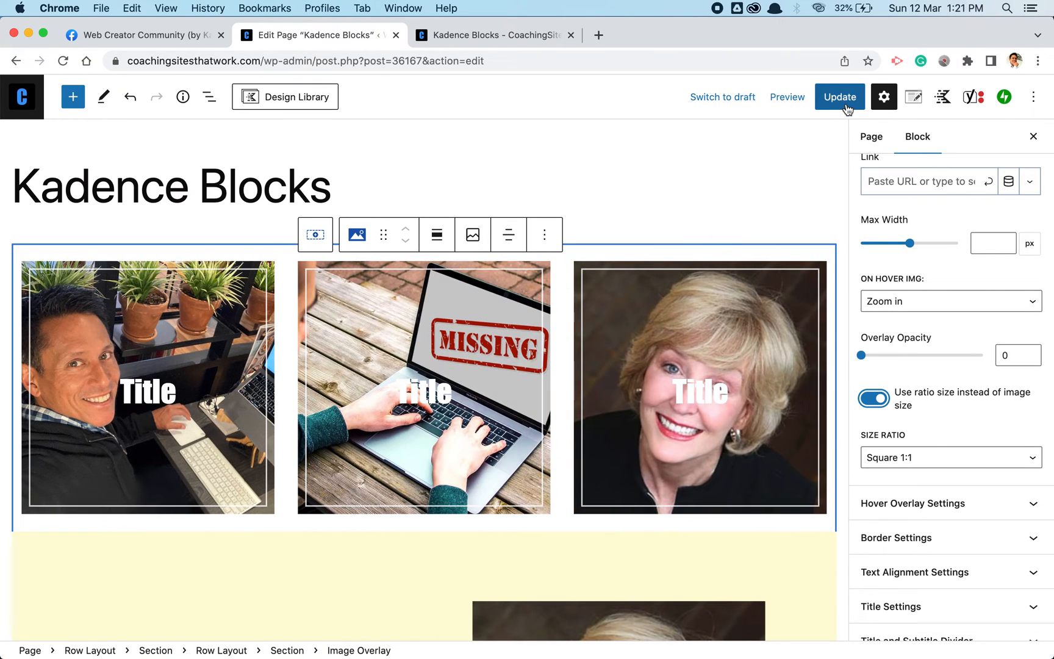
# - Update the page to publish the overlay changes
pyautogui.click(840, 97)
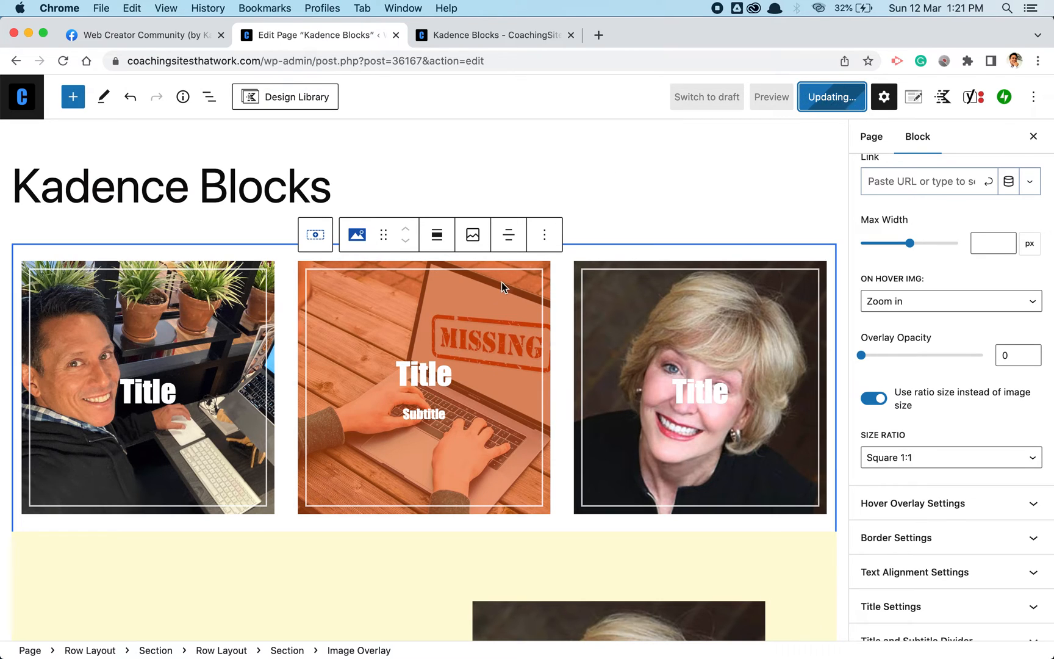
pyautogui.moveTo(601, 289)
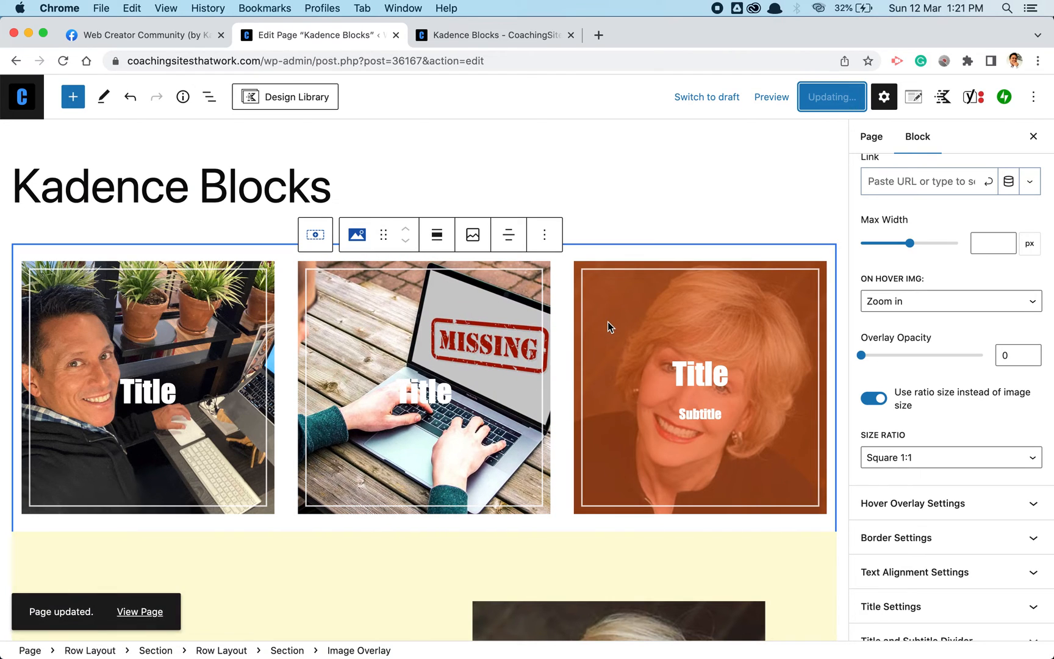
pyautogui.moveTo(565, 187)
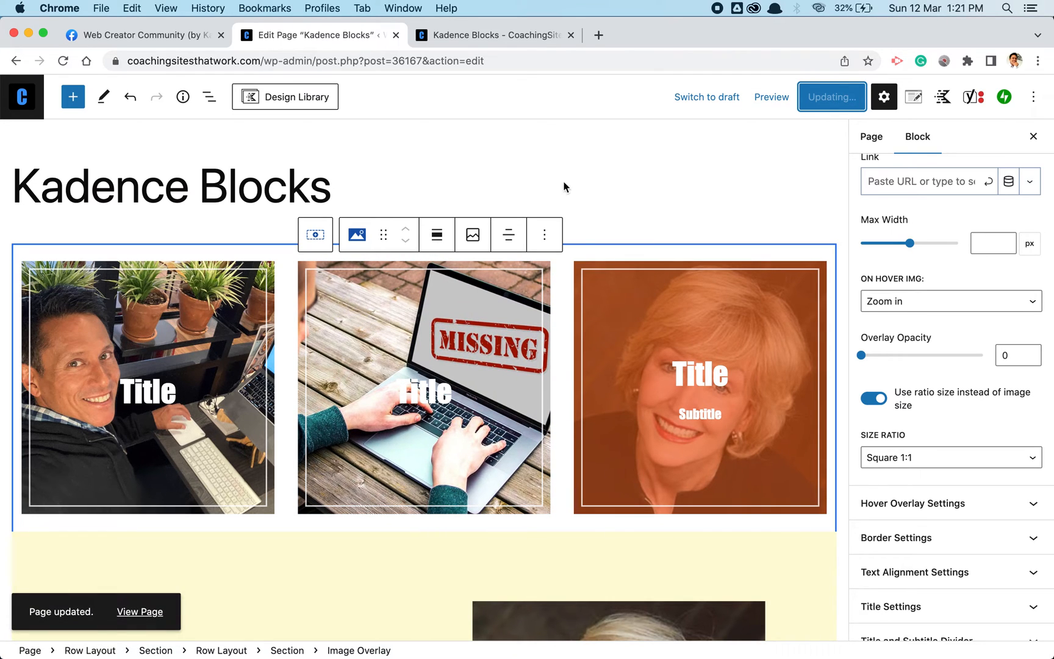
# - View the live page showing three equally sized square image overlays
pyautogui.click(493, 35)
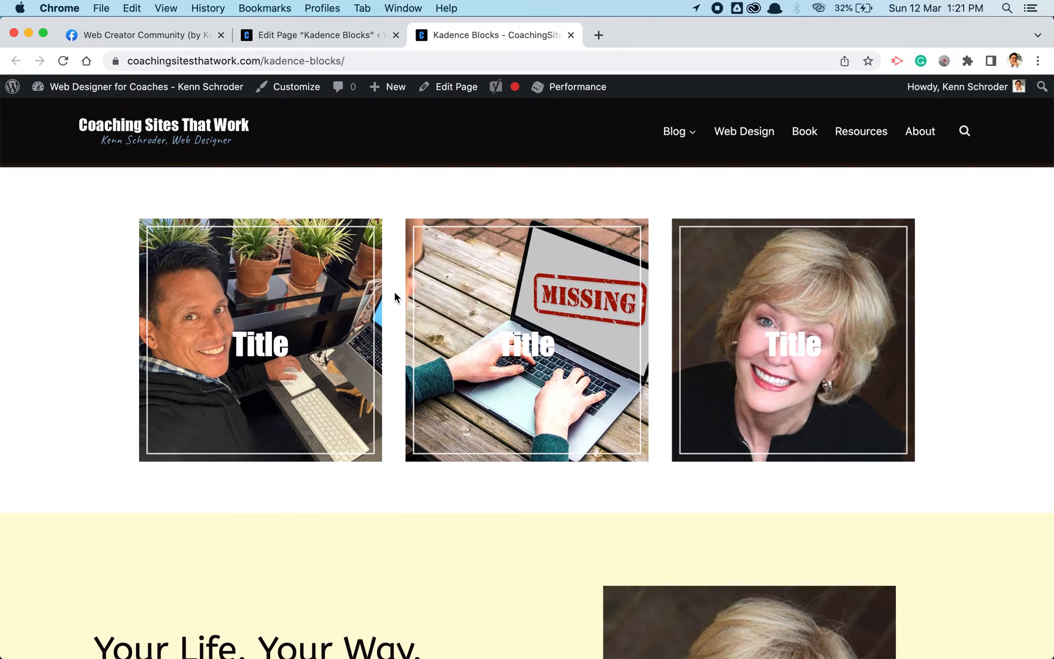
pyautogui.scroll(-3)
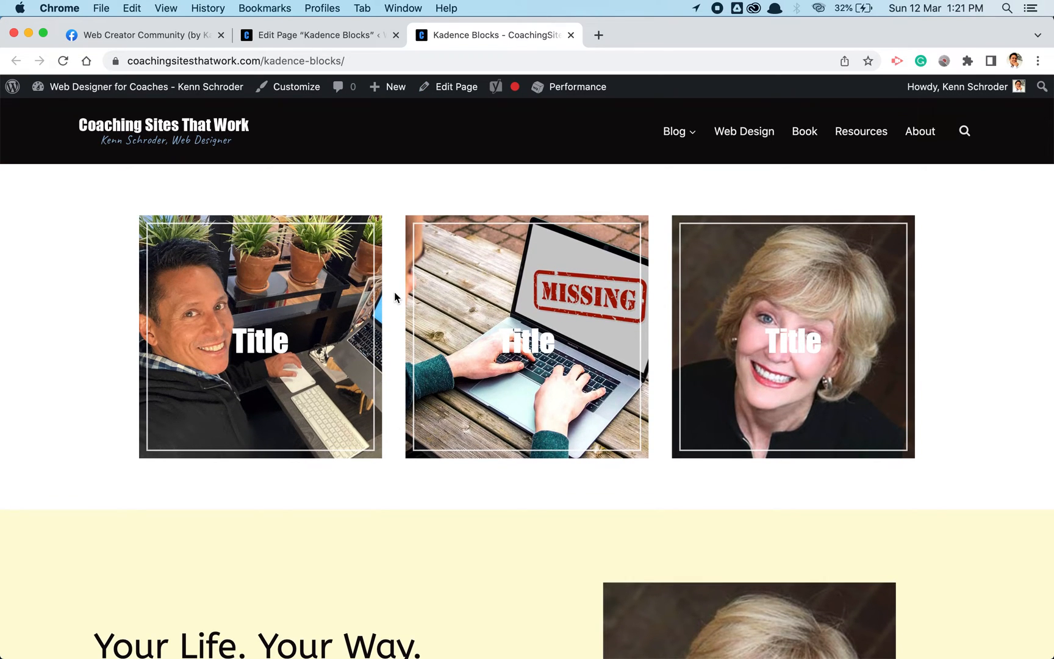
pyautogui.moveTo(695, 267)
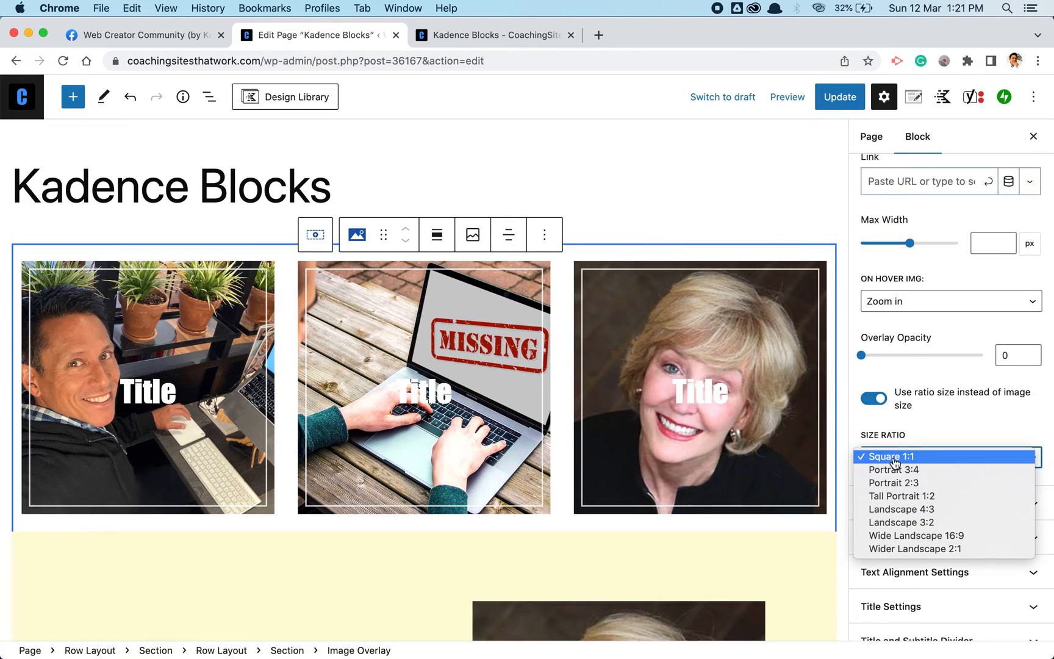
pyautogui.moveTo(892, 525)
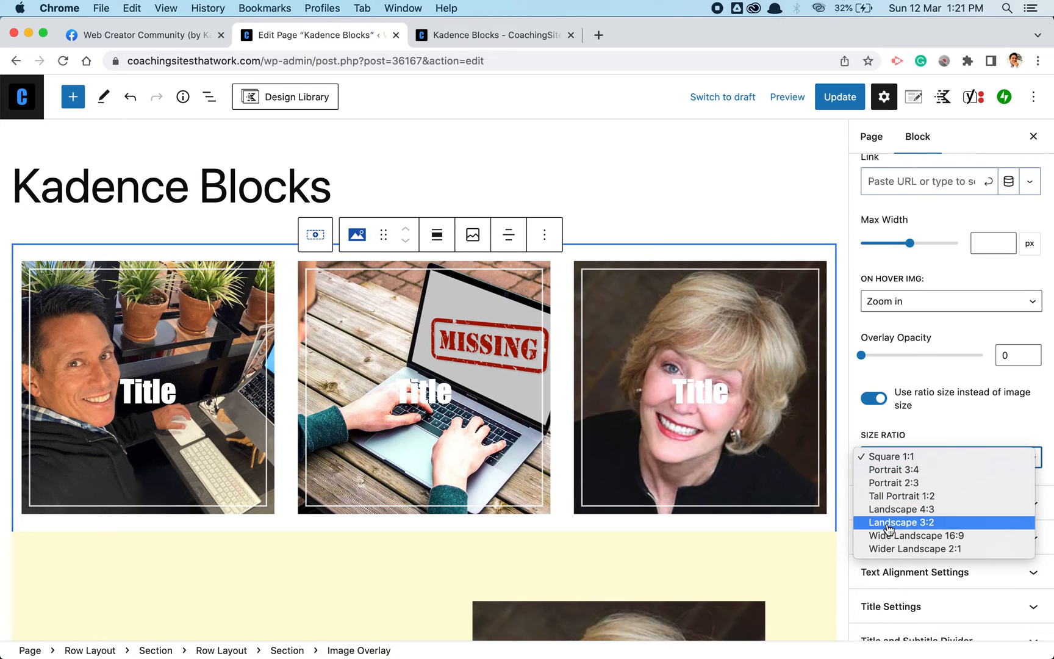
# - Give the middle, first and third Image Overlay blocks the Landscape 3:2 size ratio
pyautogui.click(902, 522)
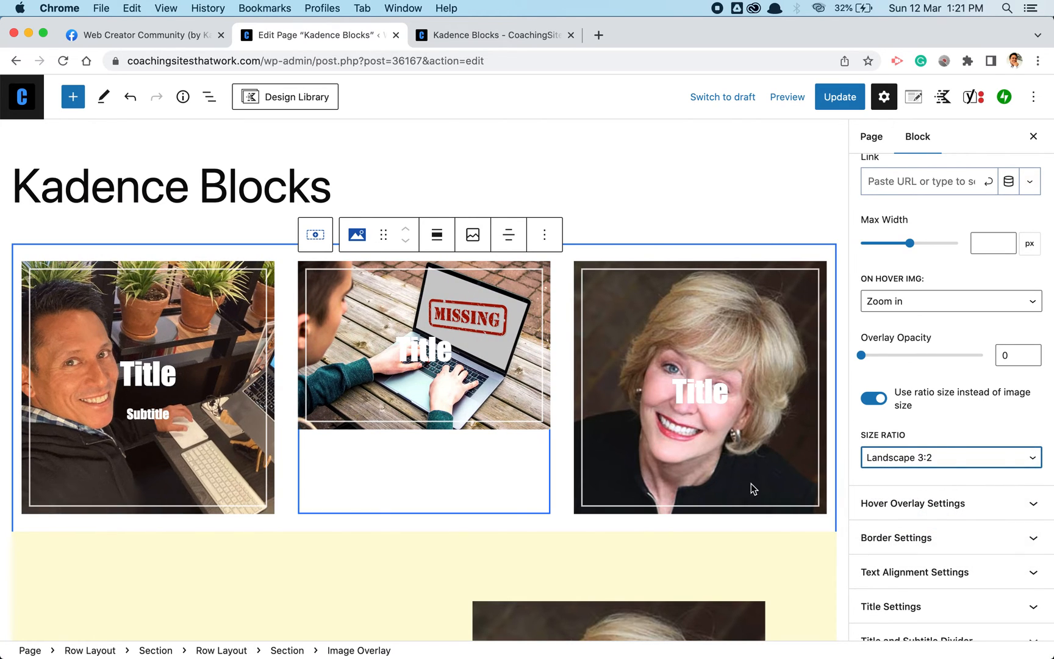
pyautogui.click(874, 397)
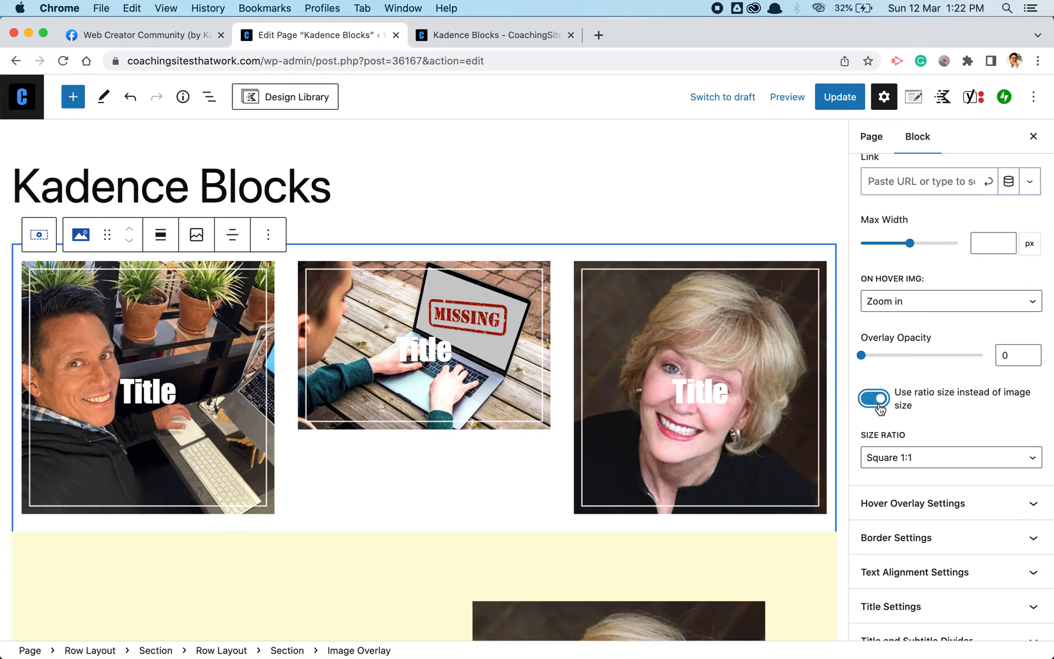
pyautogui.click(952, 457)
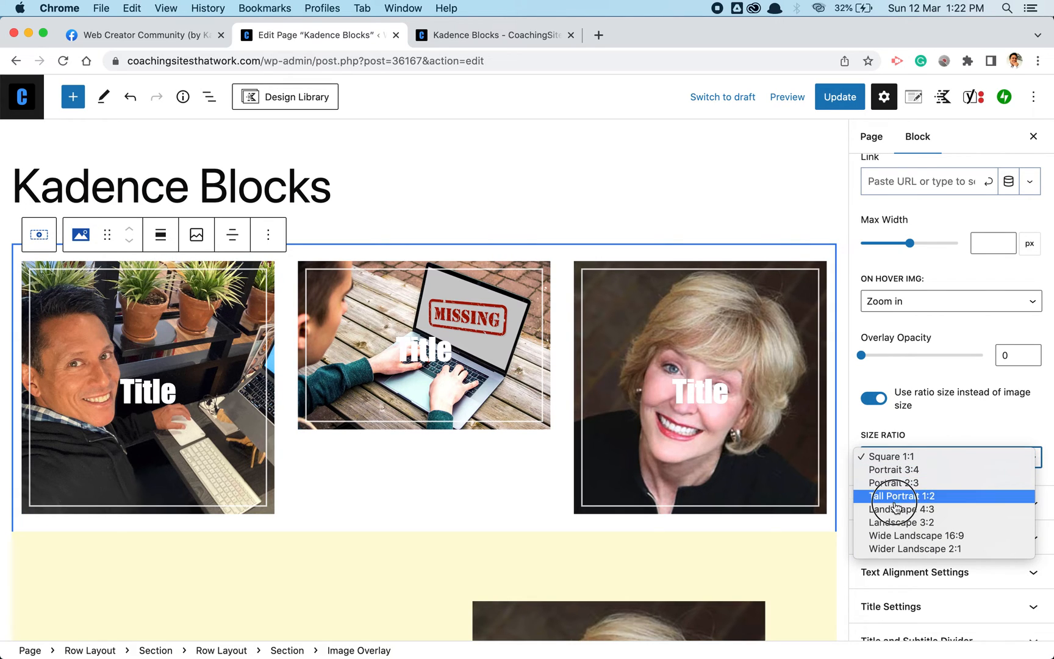
pyautogui.click(900, 522)
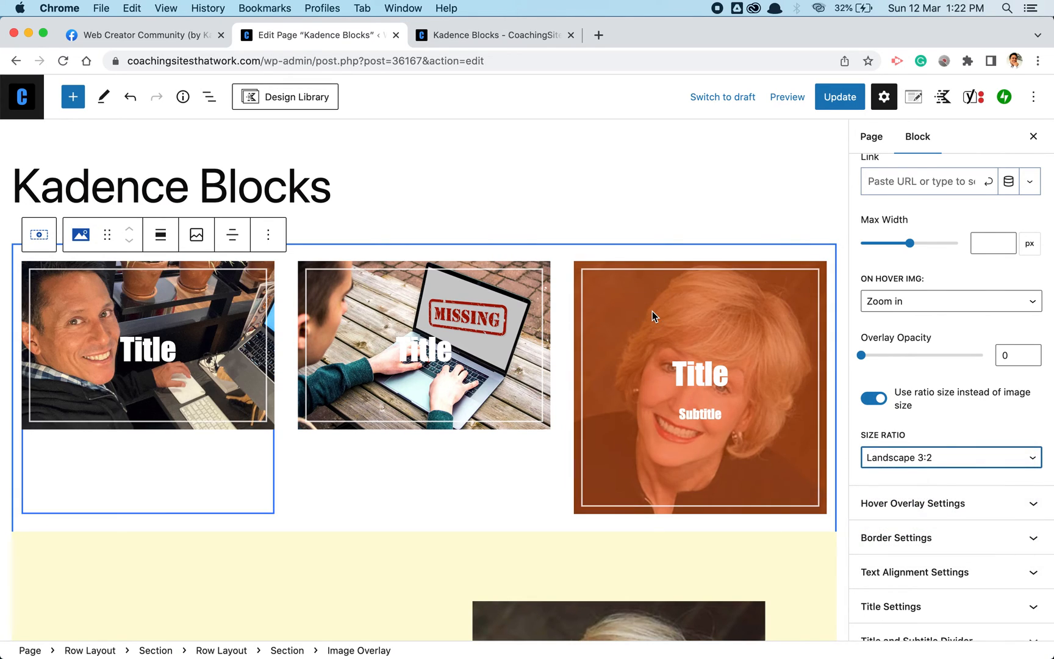
pyautogui.click(874, 398)
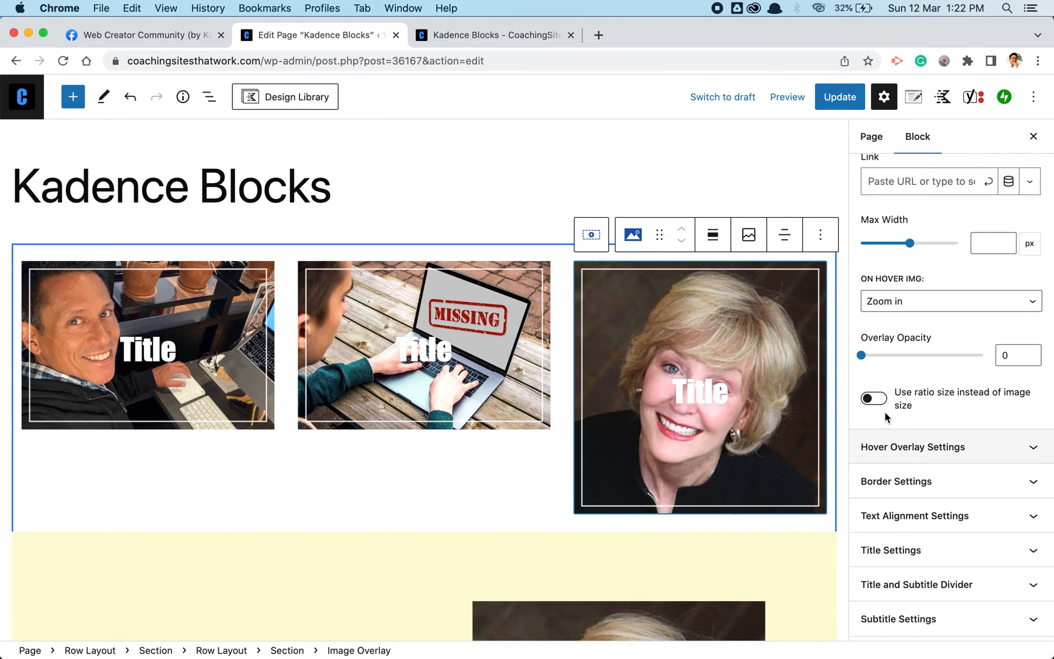
pyautogui.click(874, 397)
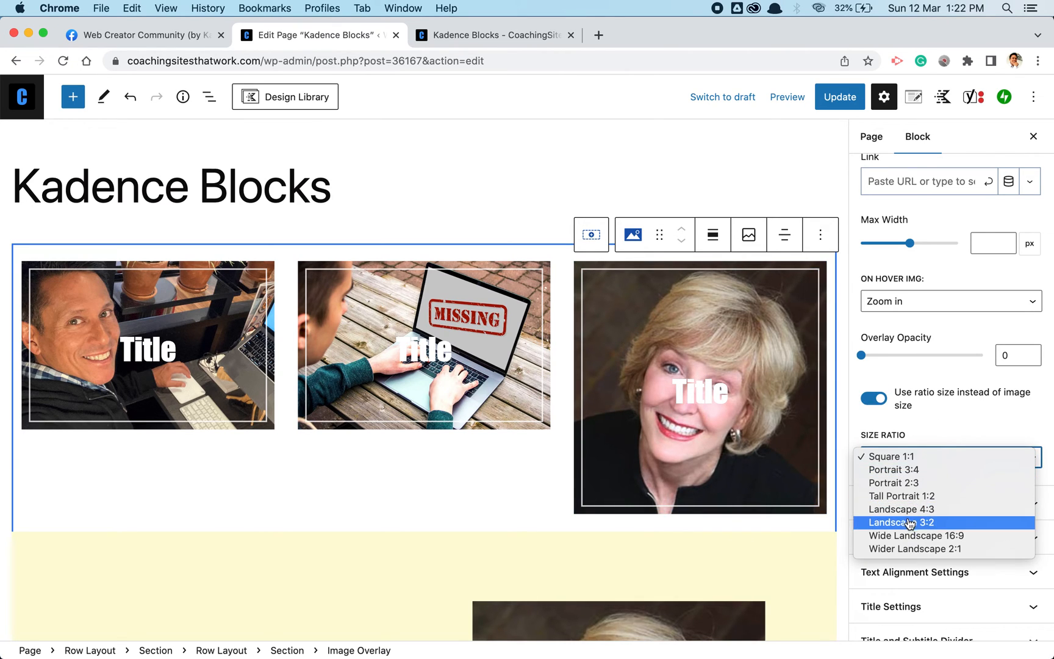
pyautogui.click(903, 522)
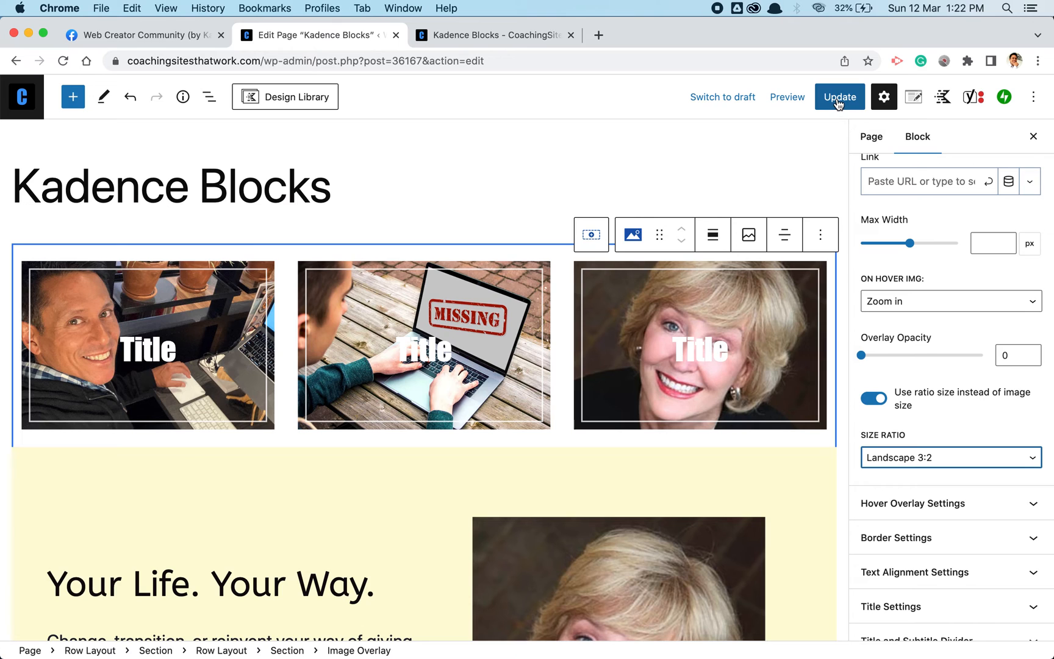
# - Update the page and switch to the live-page browser tab
pyautogui.click(840, 97)
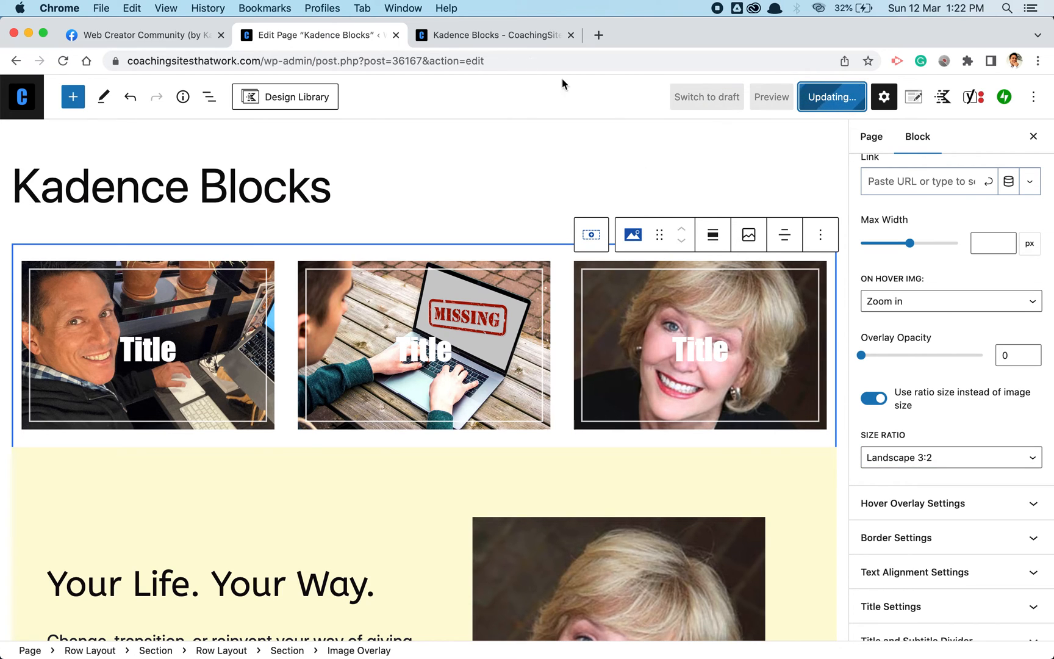
pyautogui.click(493, 35)
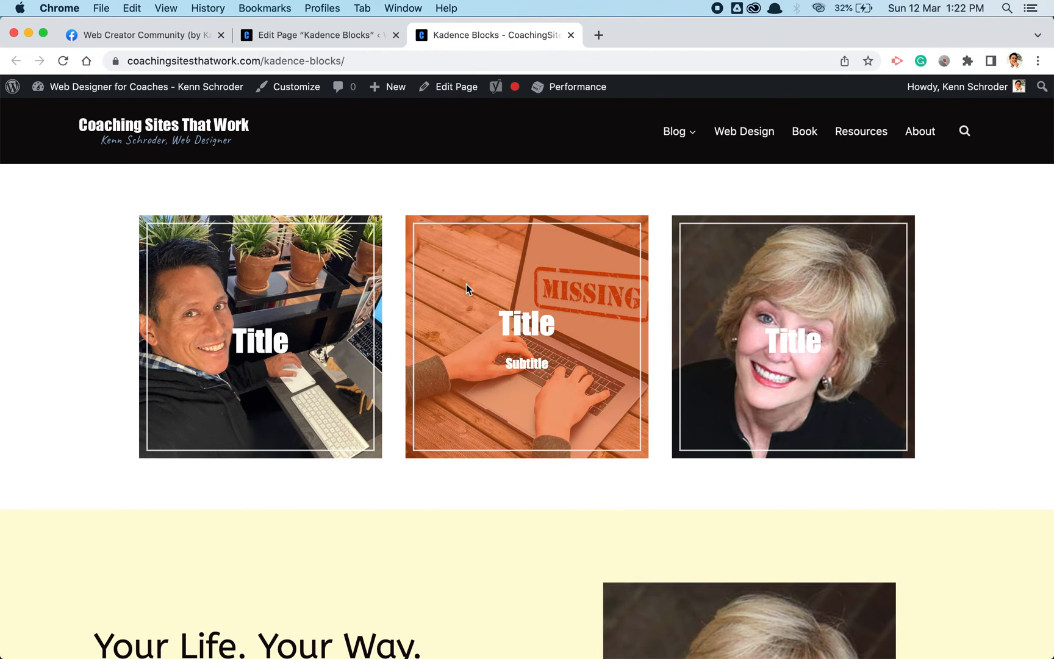
# - Reload the live page and scroll to review the row of three Landscape 3:2 overlay images
pyautogui.click(396, 85)
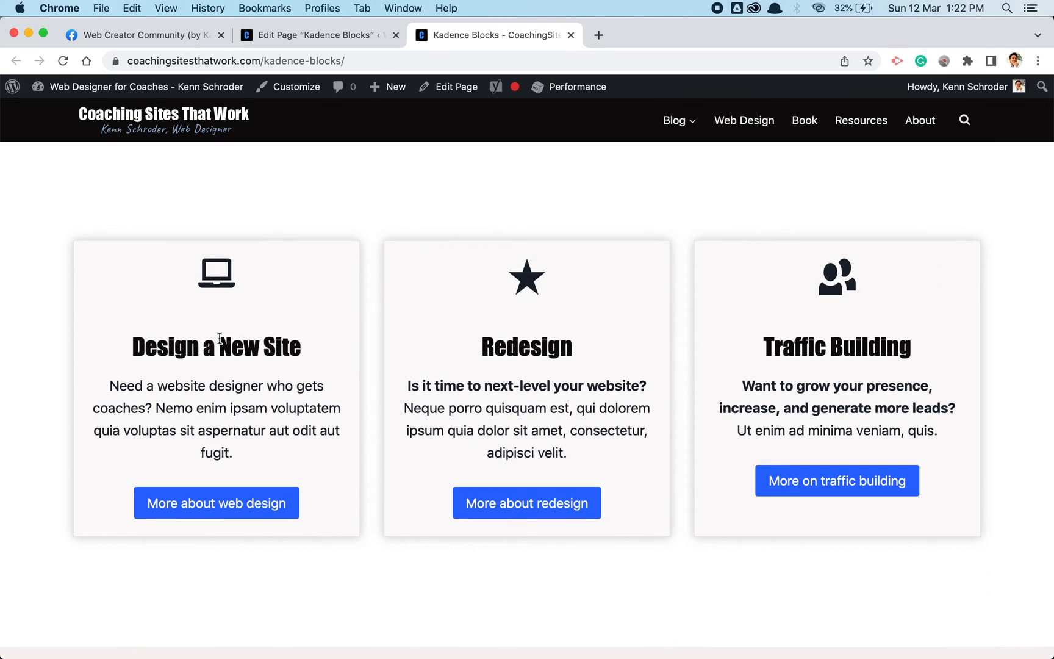
pyautogui.moveTo(589, 346)
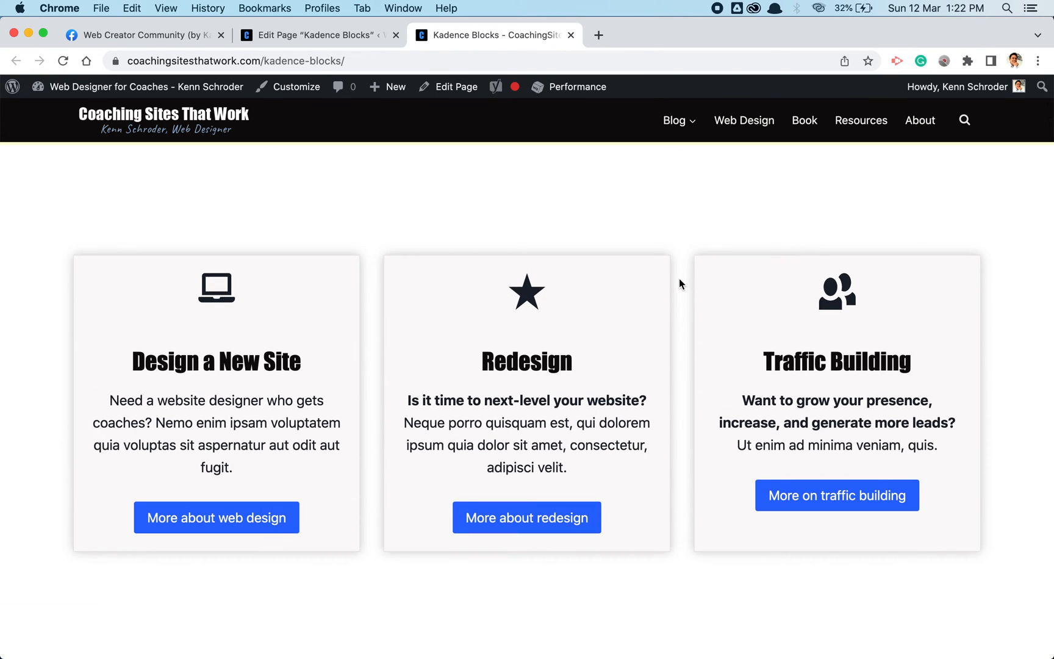
pyautogui.moveTo(355, 296)
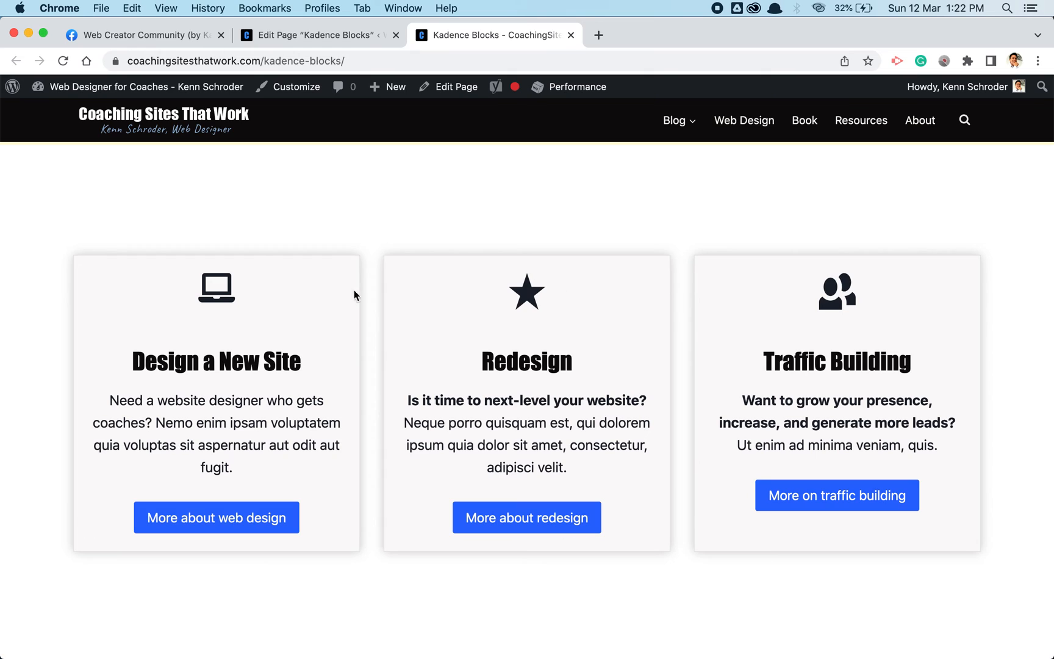
pyautogui.moveTo(512, 498)
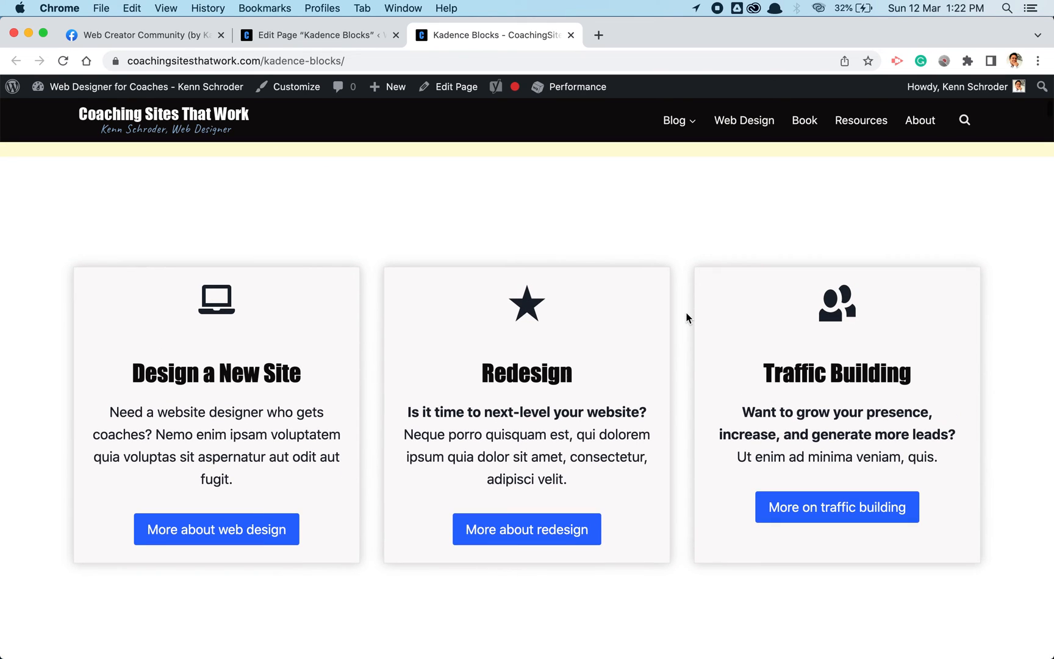
pyautogui.scroll(-3)
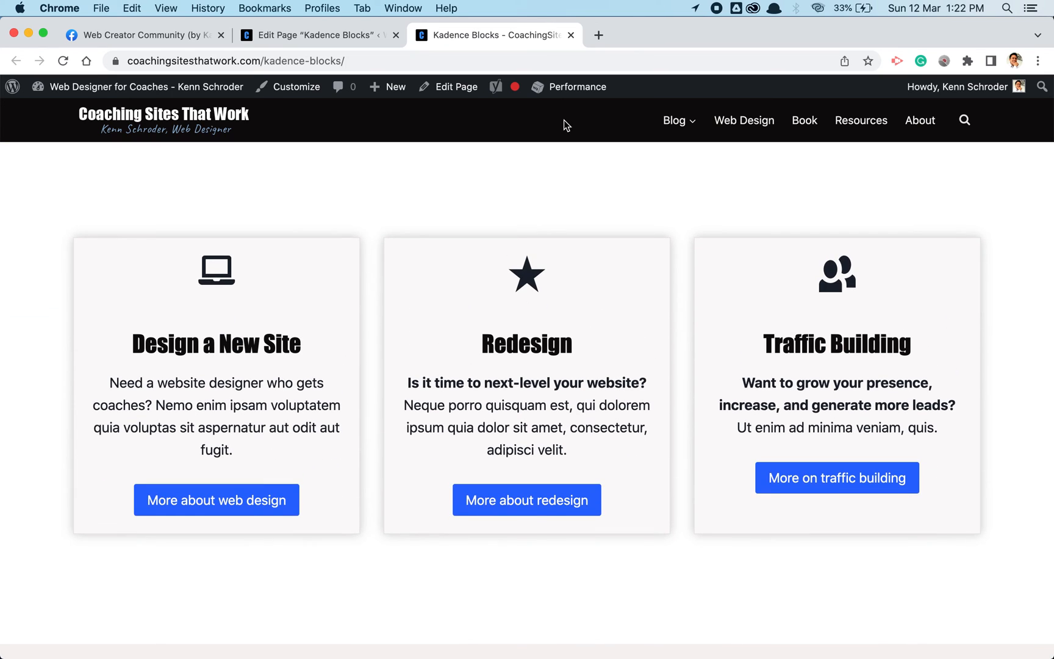
pyautogui.scroll(-3)
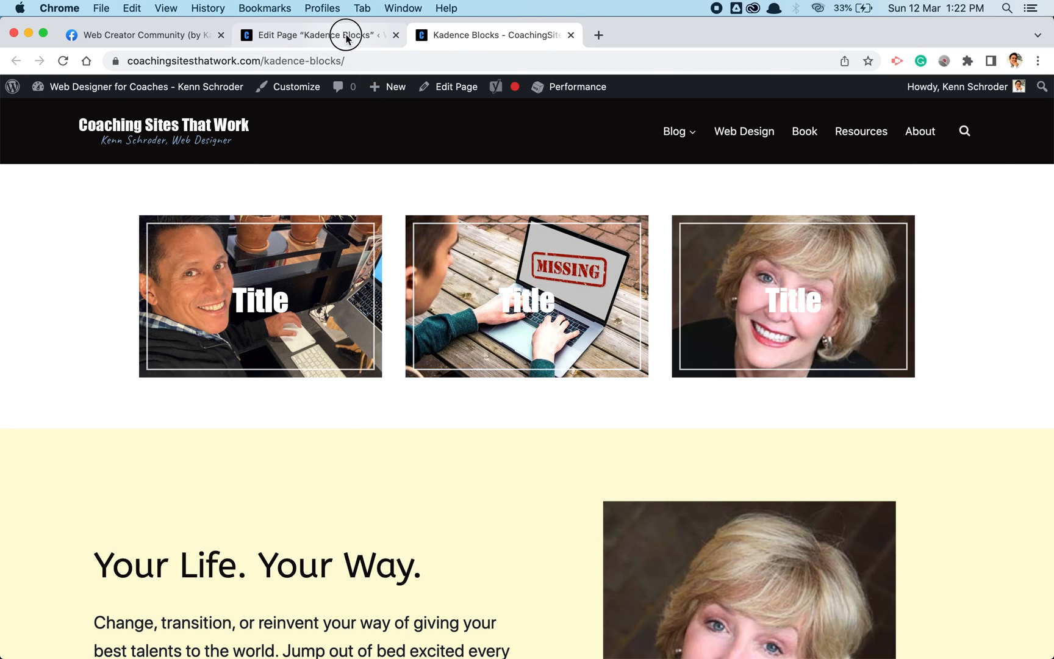
# - Return to the 'Edit Page' tab showing the three-image row in the block editor
pyautogui.click(344, 35)
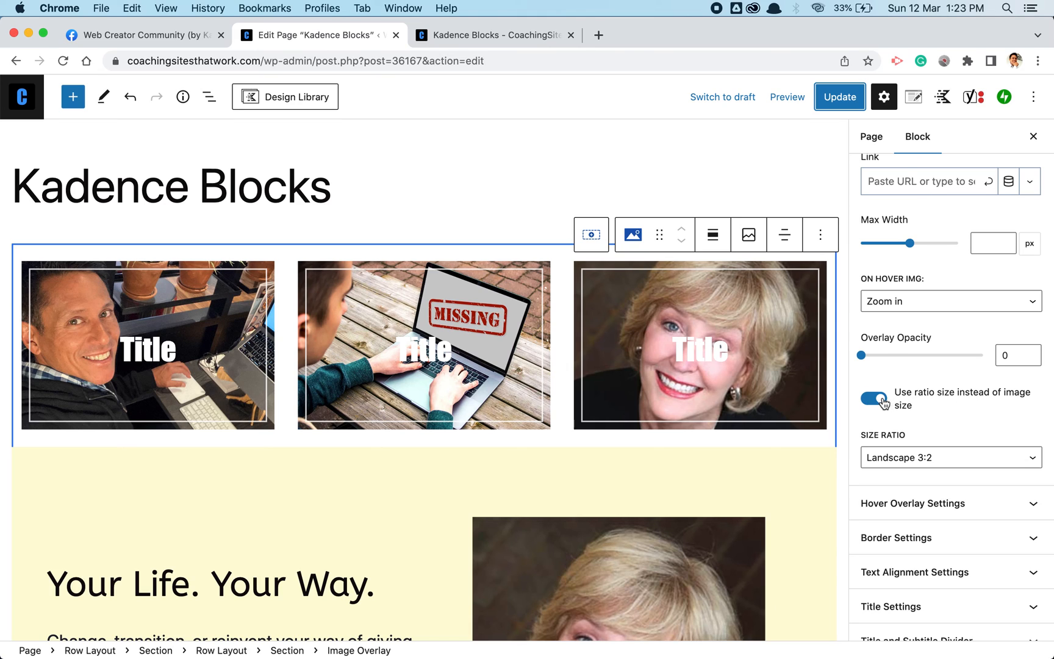
pyautogui.moveTo(880, 403)
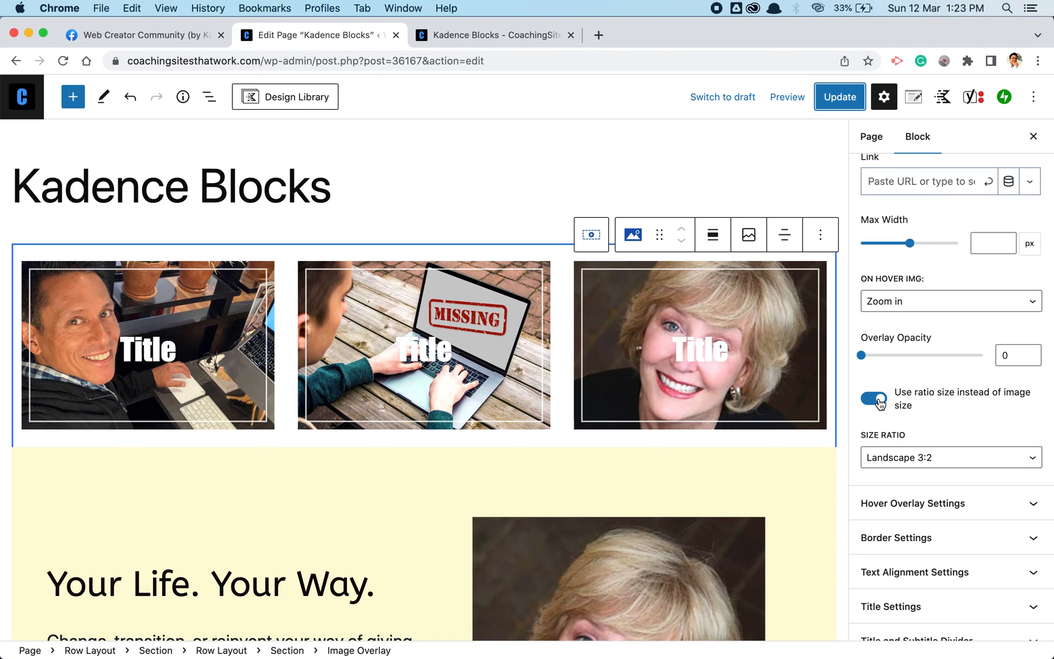
pyautogui.moveTo(805, 374)
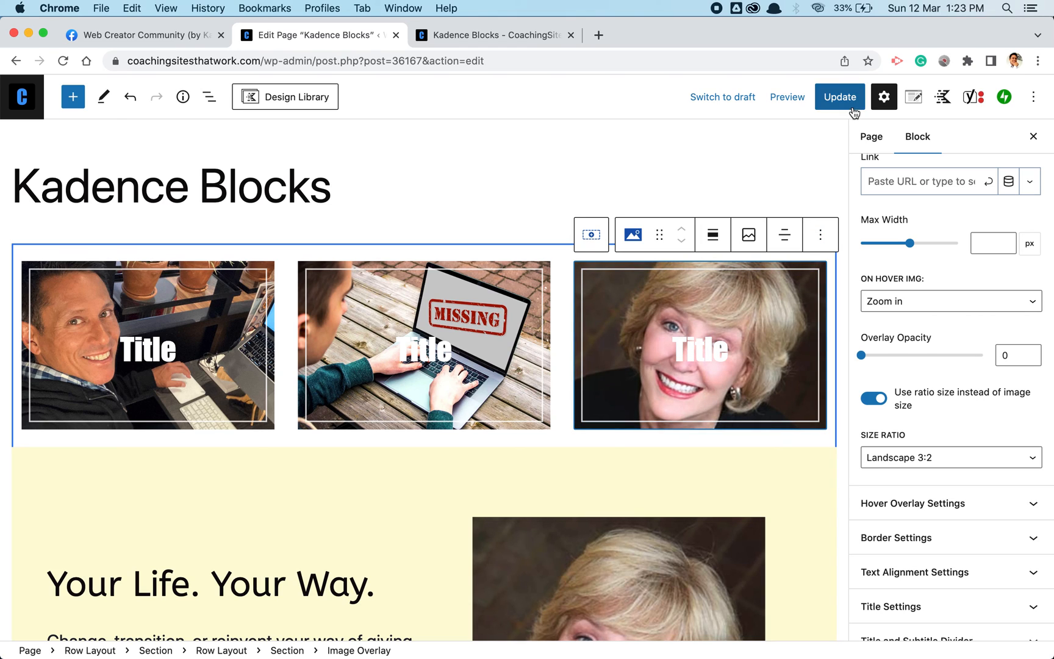
pyautogui.moveTo(732, 31)
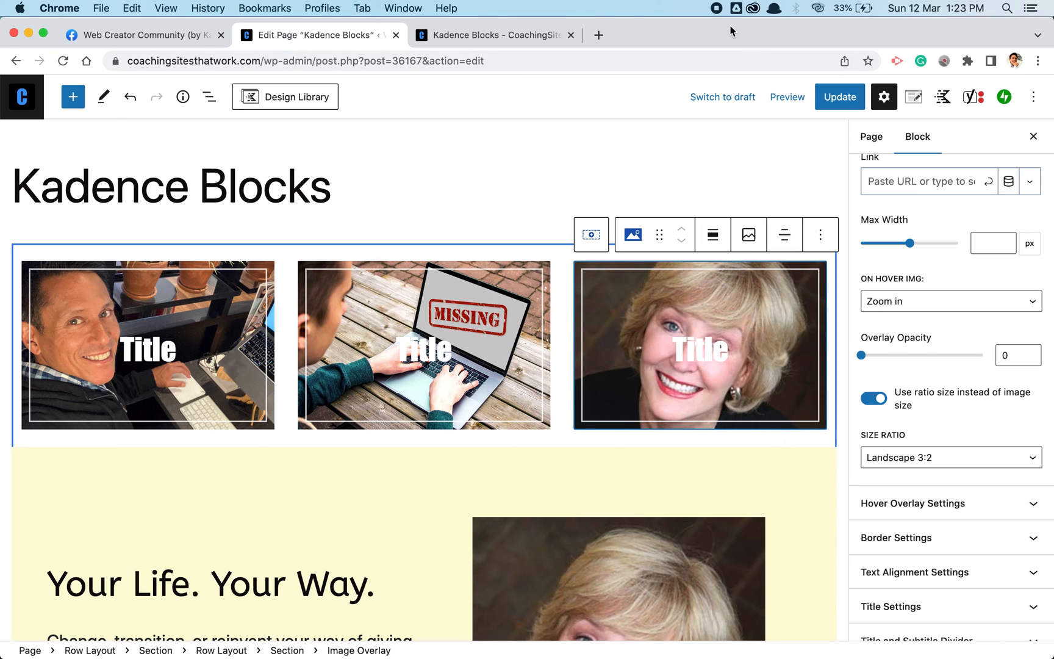
pyautogui.moveTo(718, 13)
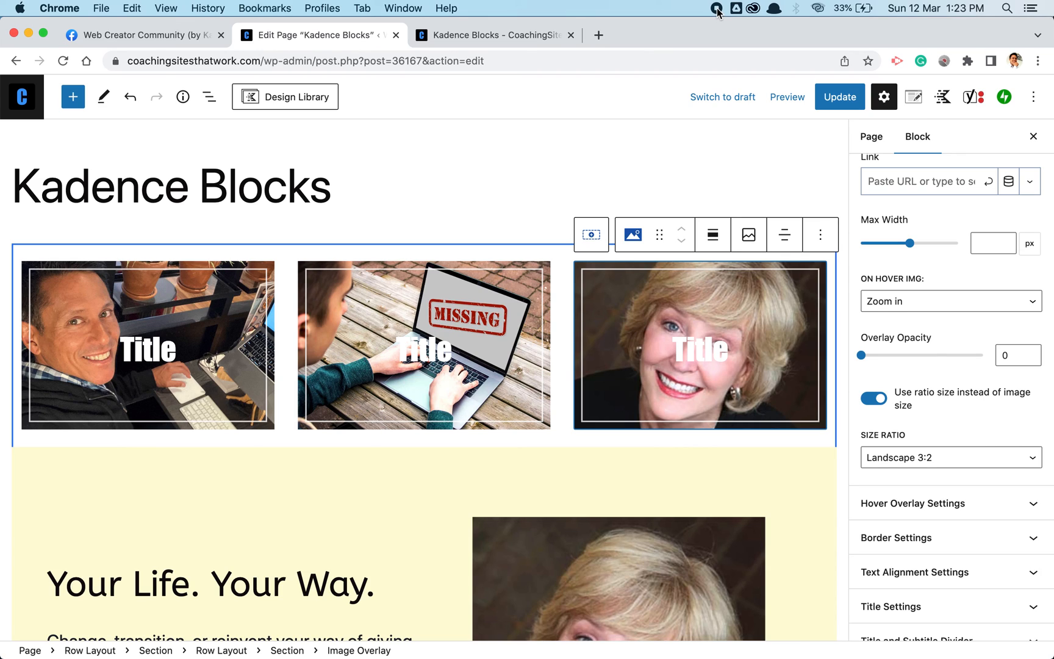